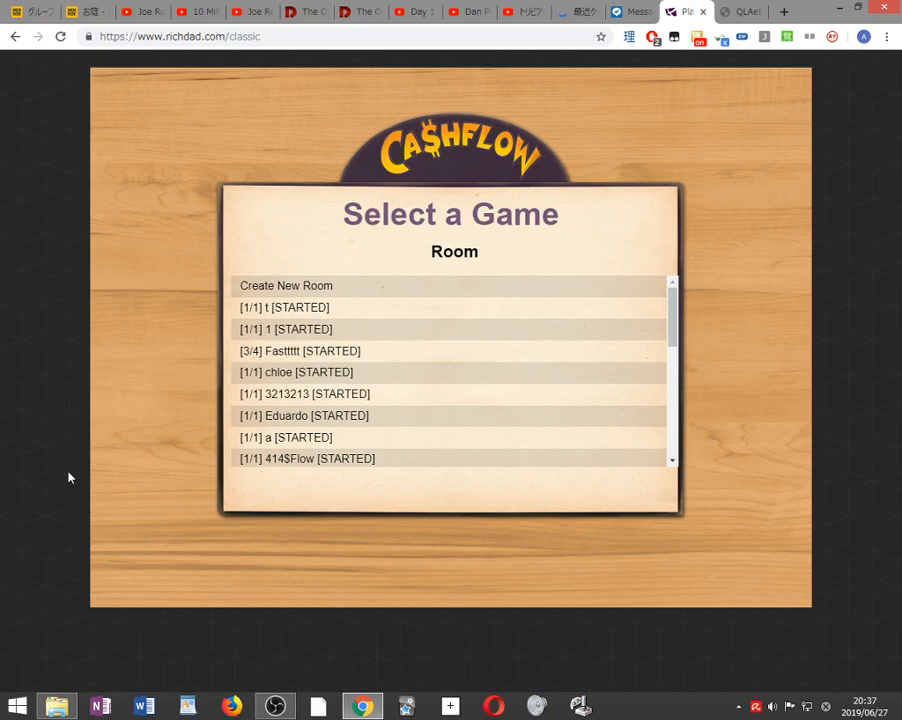
Create a new game room named 'cv' and wait in its lobby.
{"action": "left_click", "coordinate": [286, 284]}
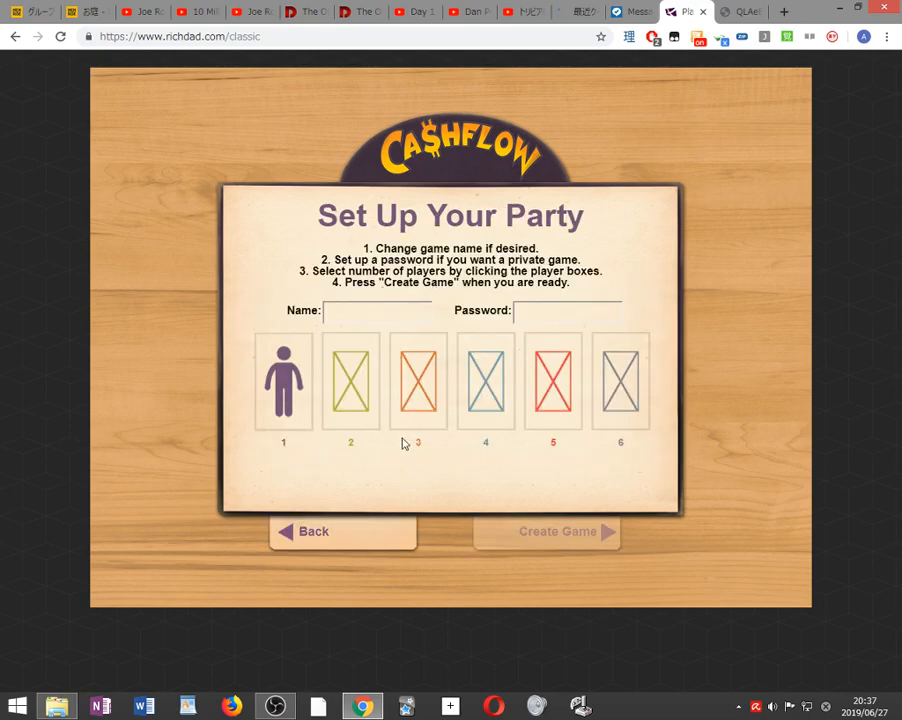
{"action": "left_click", "coordinate": [376, 312]}
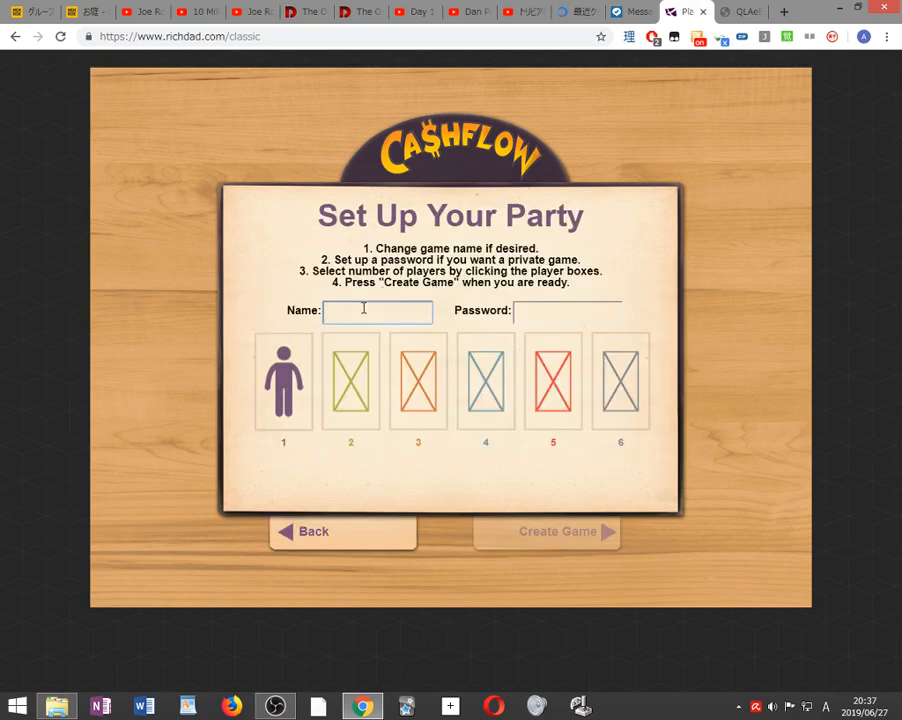
{"action": "type", "text": "cv"}
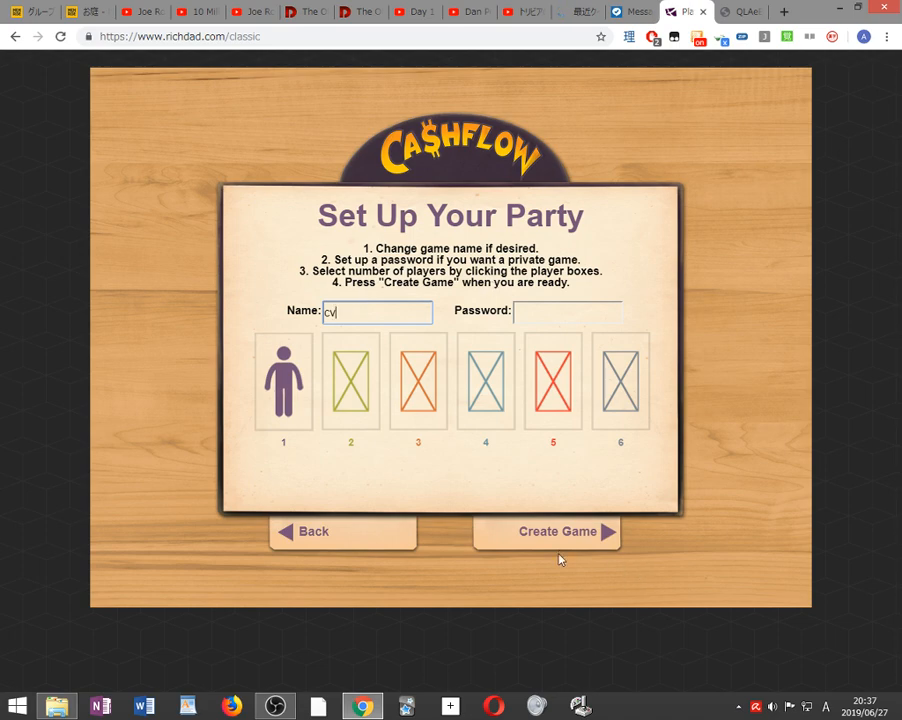
{"action": "left_click", "coordinate": [556, 532]}
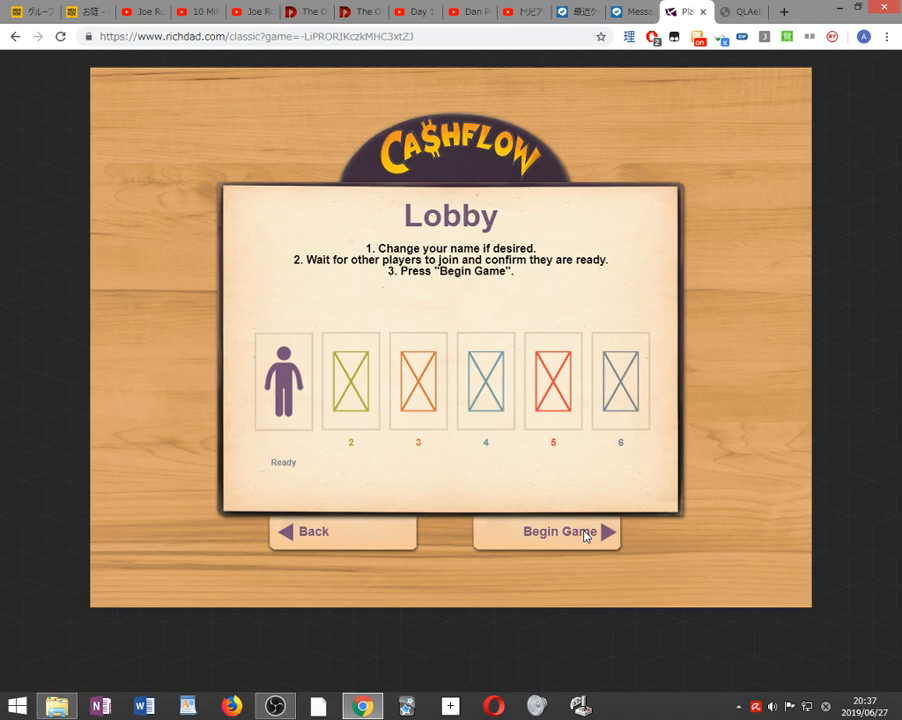
Begin the game and choose Pro Team Box Seats as the dream.
{"action": "left_click", "coordinate": [560, 532]}
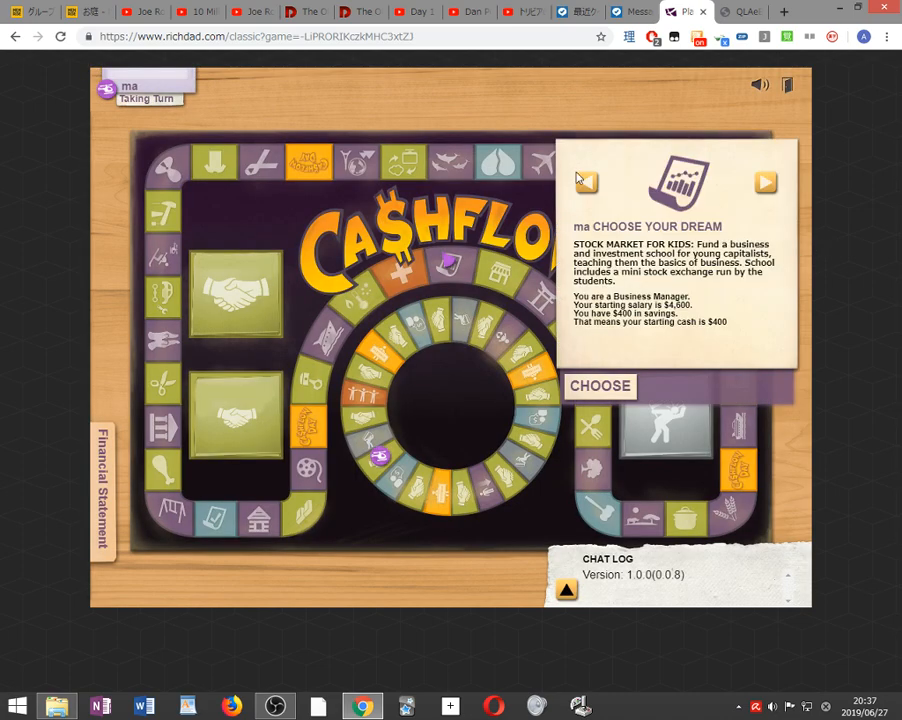
{"action": "left_click", "coordinate": [764, 182]}
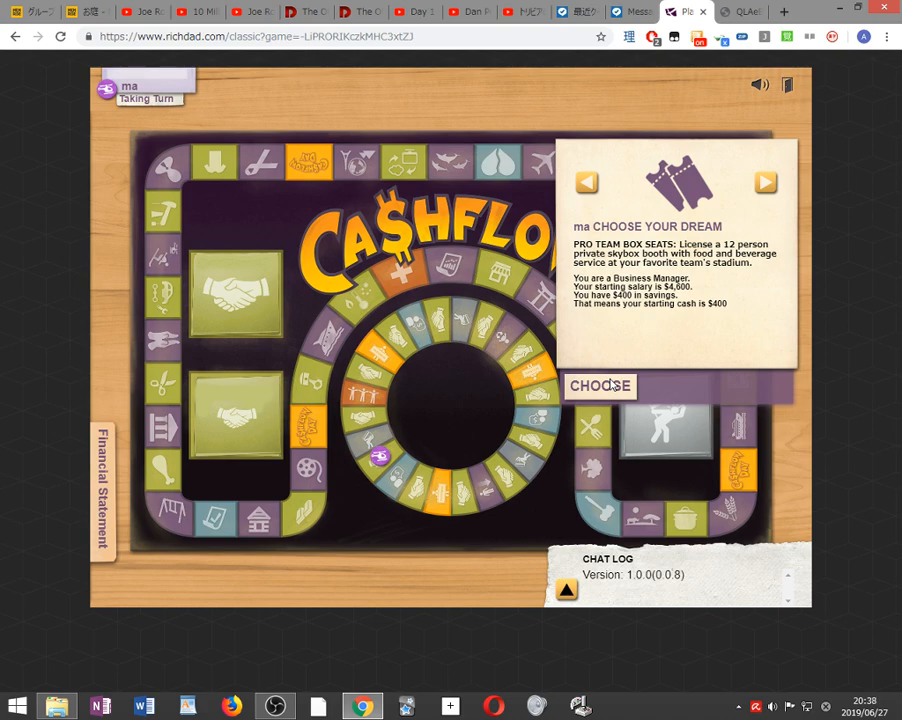
{"action": "left_click", "coordinate": [600, 386]}
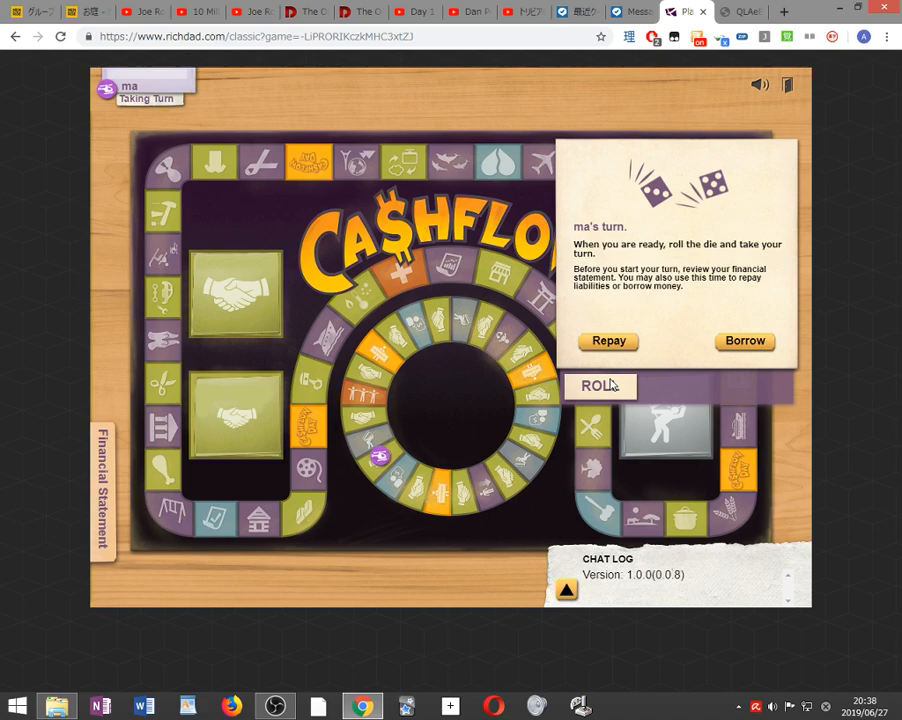
Roll for the first turn and buy the $50,000 3BR/2BA rental house.
{"action": "left_click", "coordinate": [600, 386]}
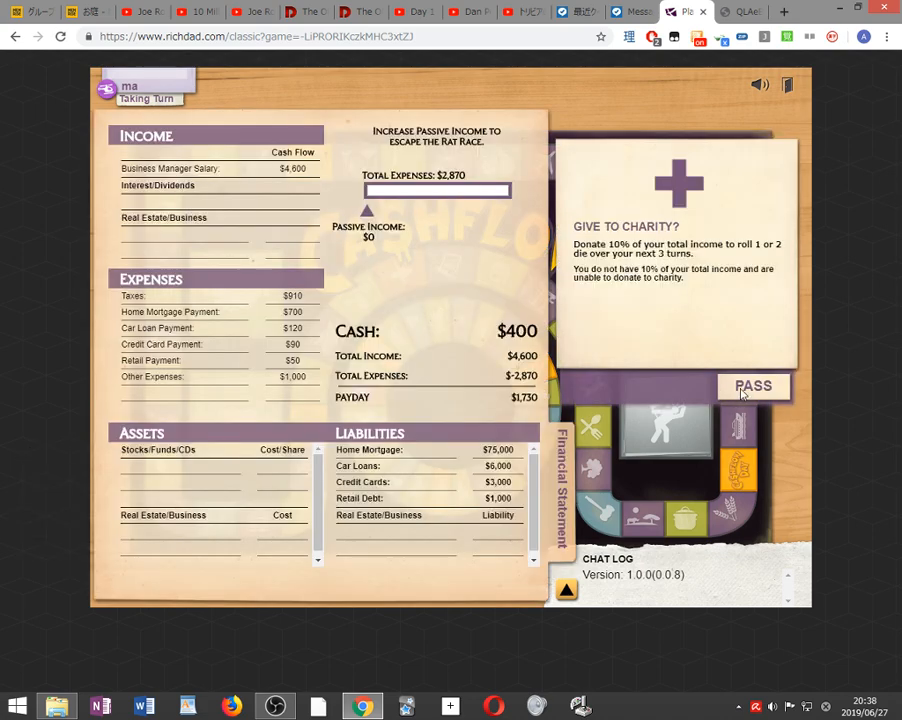
{"action": "mouse_move", "coordinate": [728, 368]}
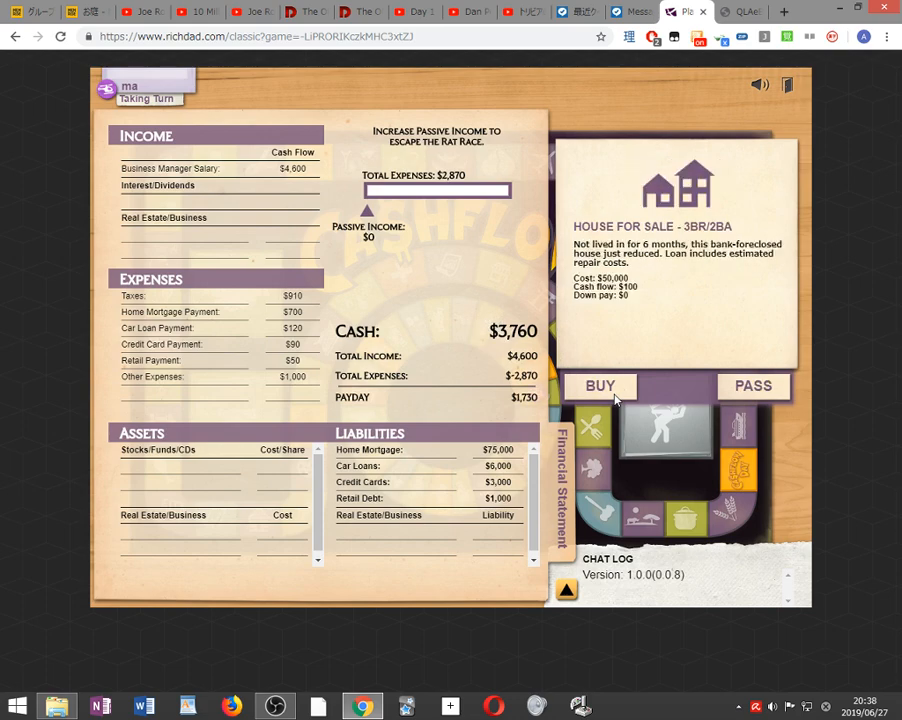
{"action": "mouse_move", "coordinate": [632, 304]}
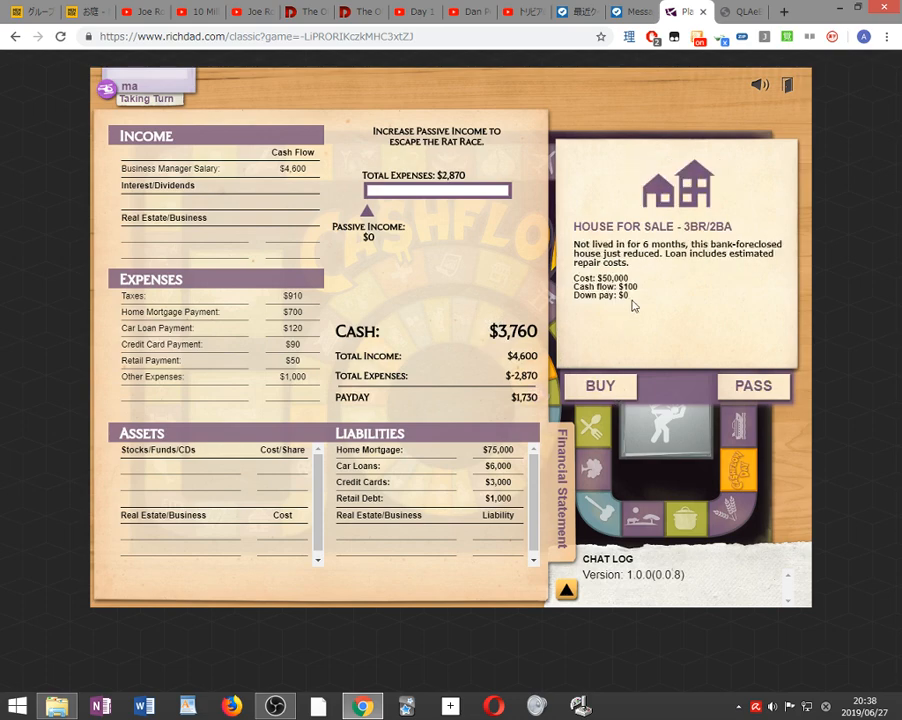
{"action": "mouse_move", "coordinate": [704, 240]}
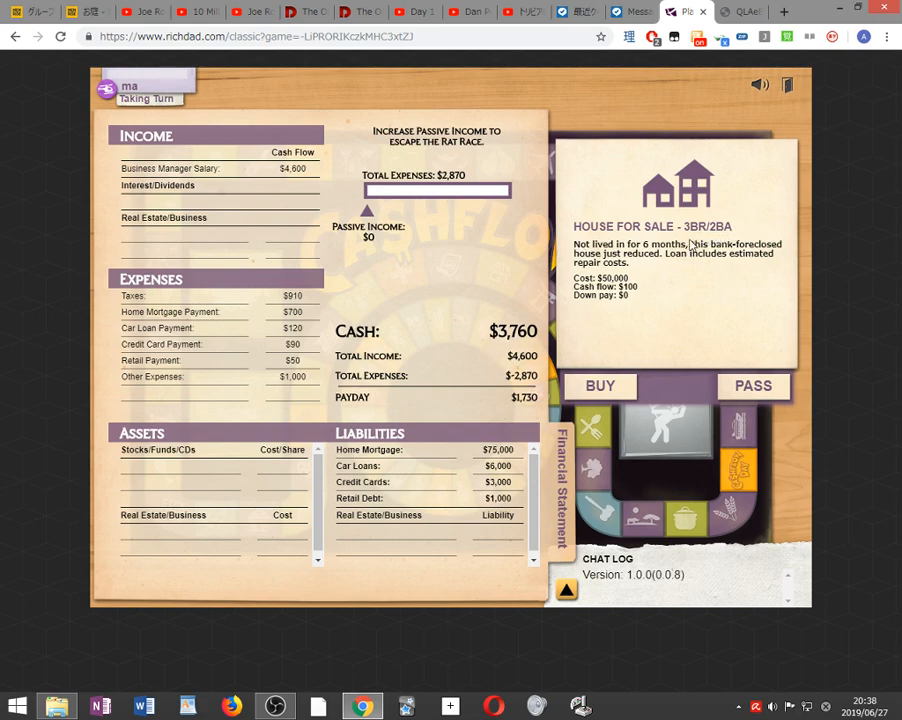
{"action": "left_click", "coordinate": [752, 384]}
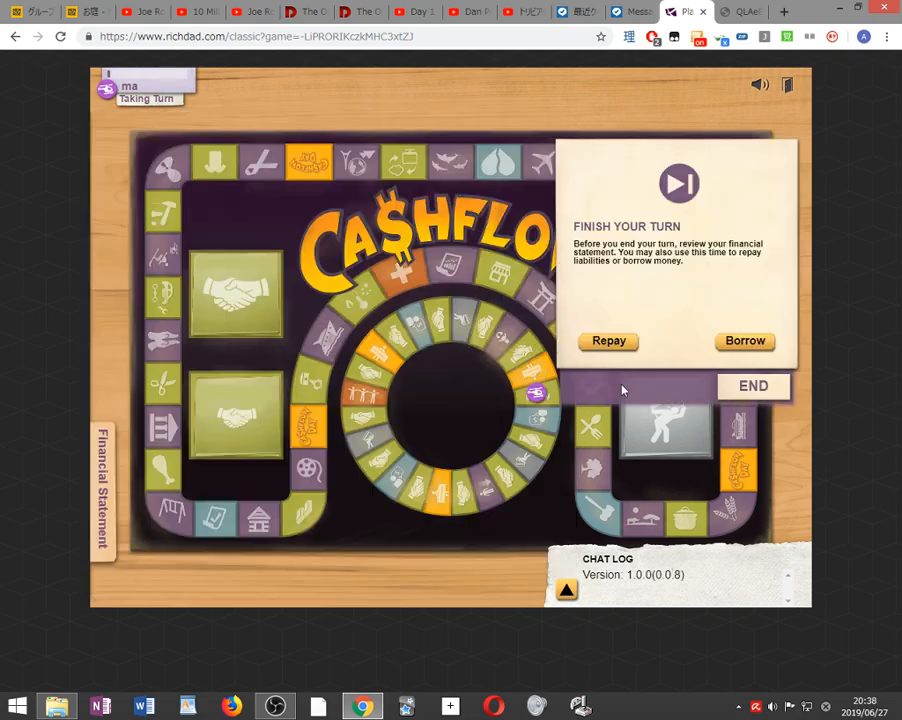
End the turn, roll again, and dismiss the Condo Buyer offer.
{"action": "left_click", "coordinate": [752, 386]}
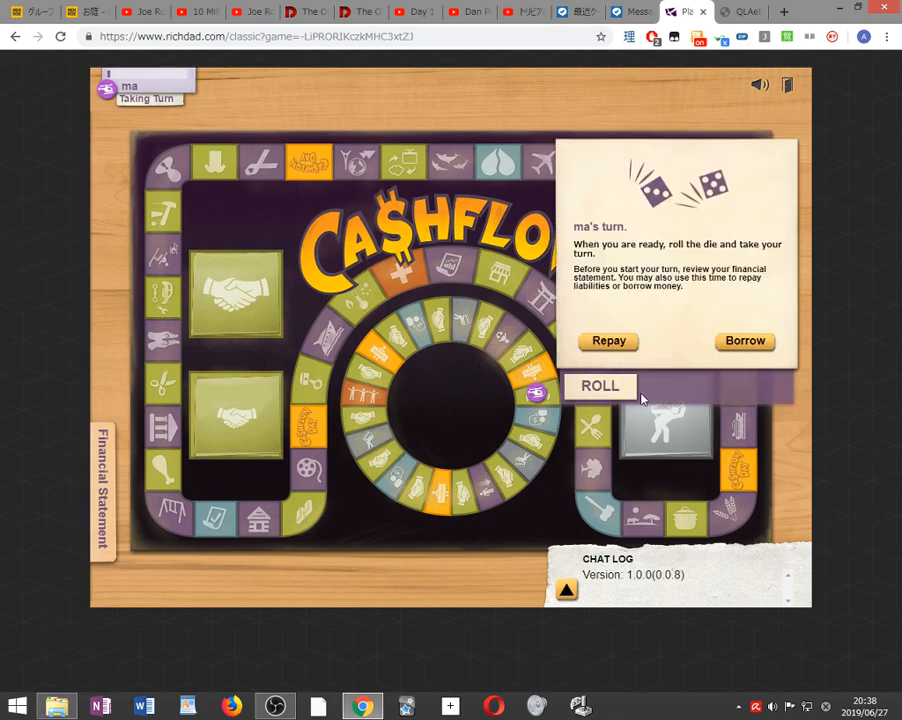
{"action": "left_click", "coordinate": [600, 386]}
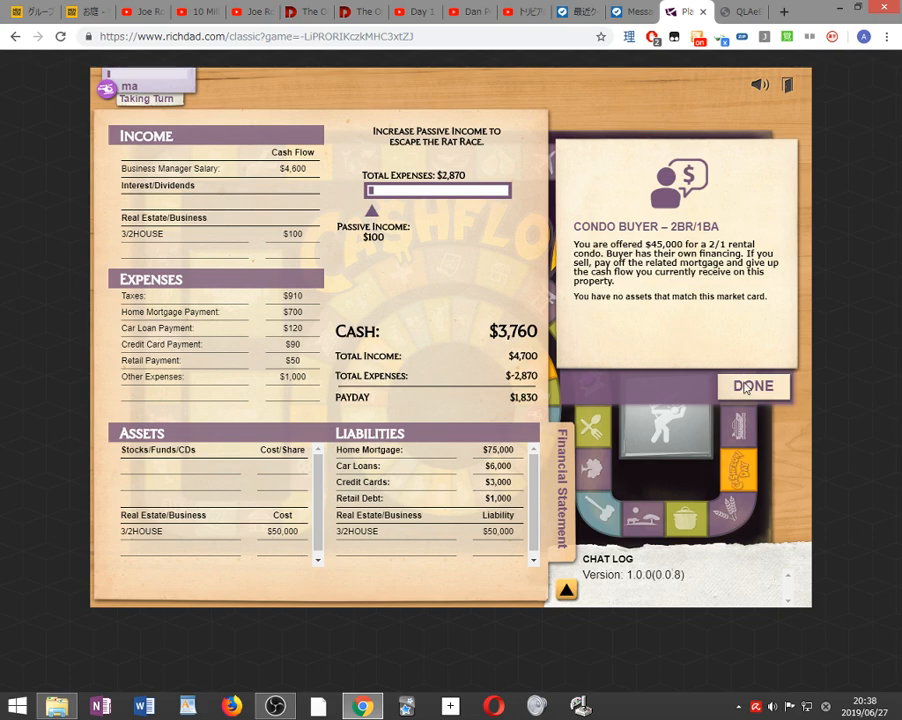
{"action": "left_click", "coordinate": [752, 386]}
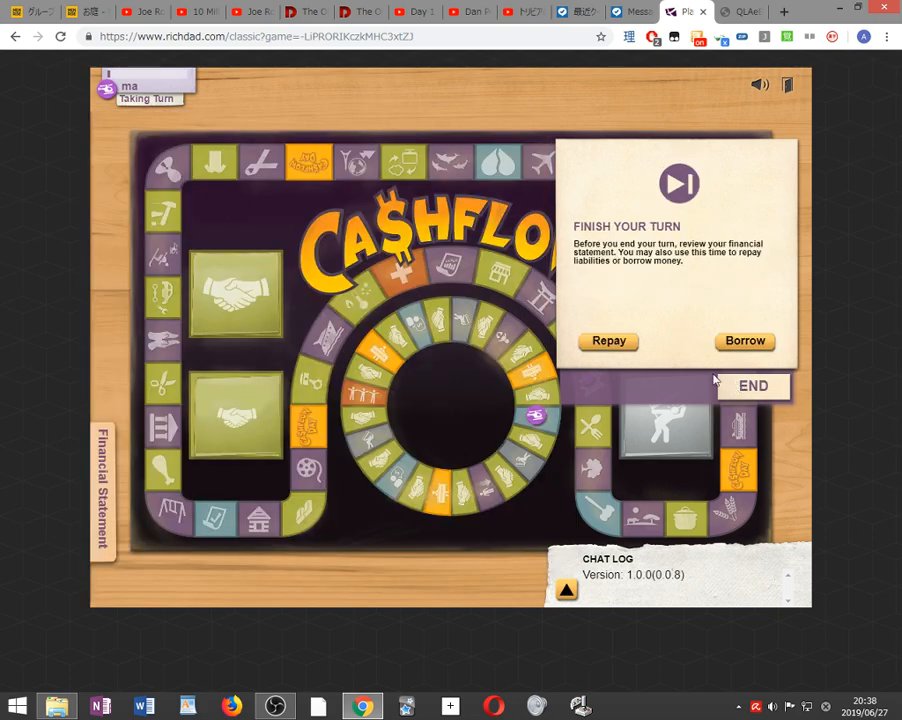
Repay the $1,000 retail debt and leave the repayment prompt.
{"action": "left_click", "coordinate": [608, 340]}
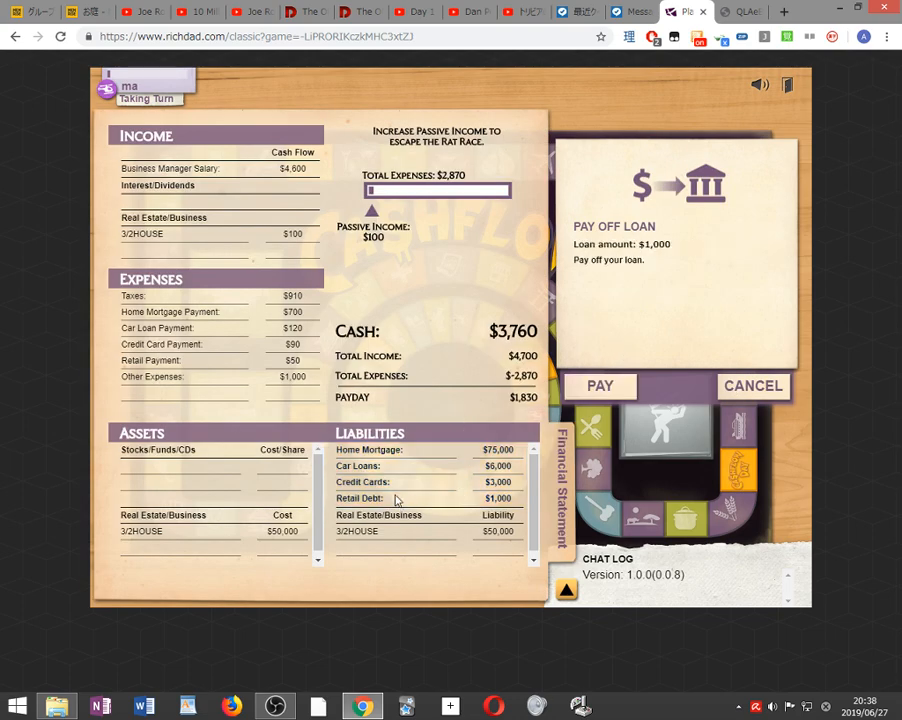
{"action": "left_click", "coordinate": [600, 386]}
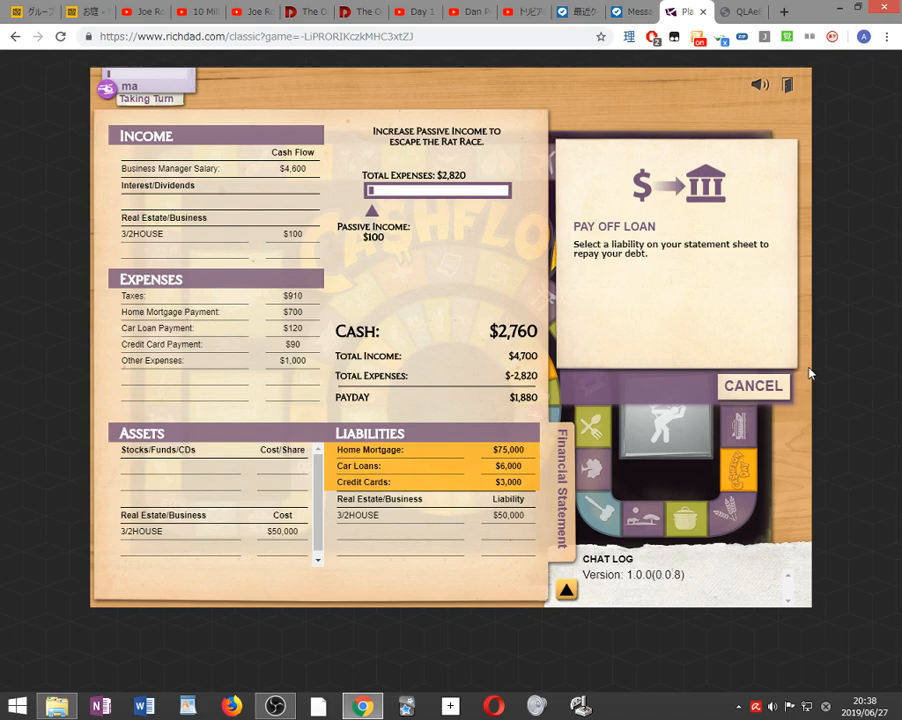
{"action": "left_click", "coordinate": [752, 386]}
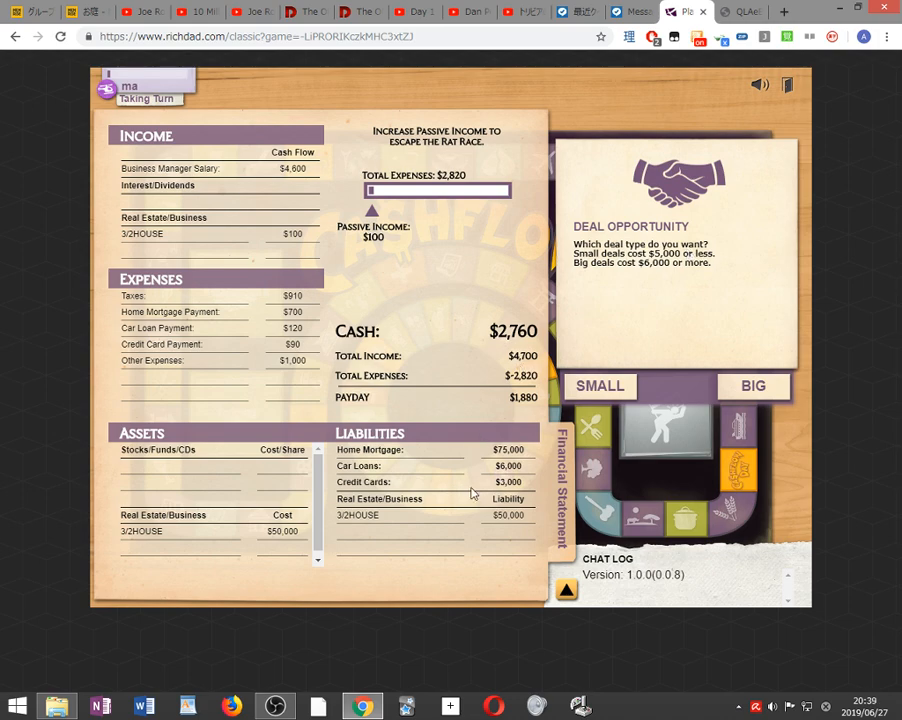
{"action": "mouse_move", "coordinate": [520, 488]}
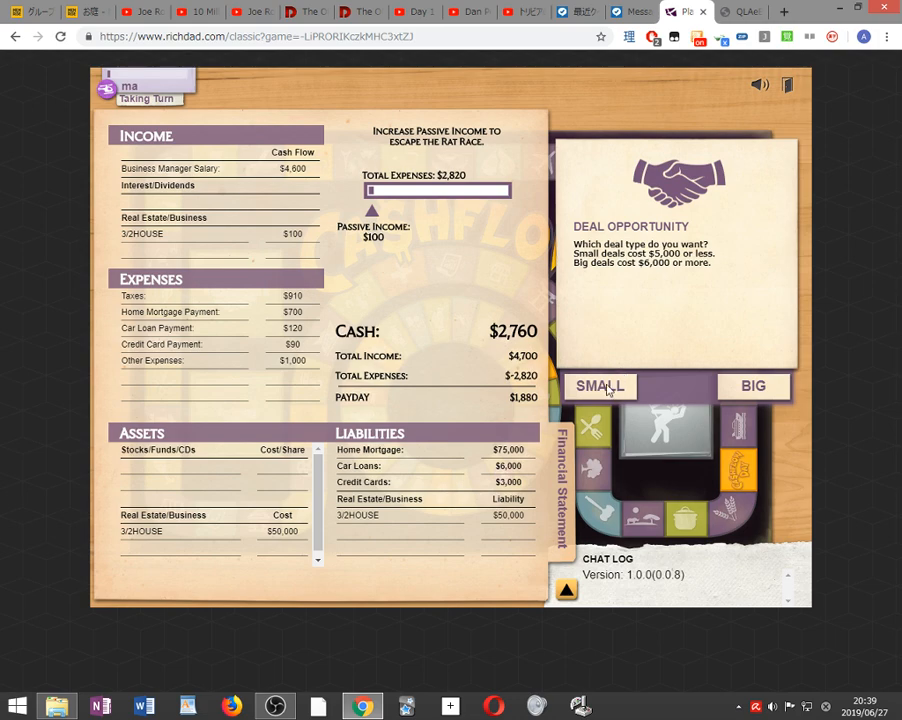
Take a small deal, pass on the Onzu stock, and draw the Rare Gold Coin card.
{"action": "left_click", "coordinate": [600, 386]}
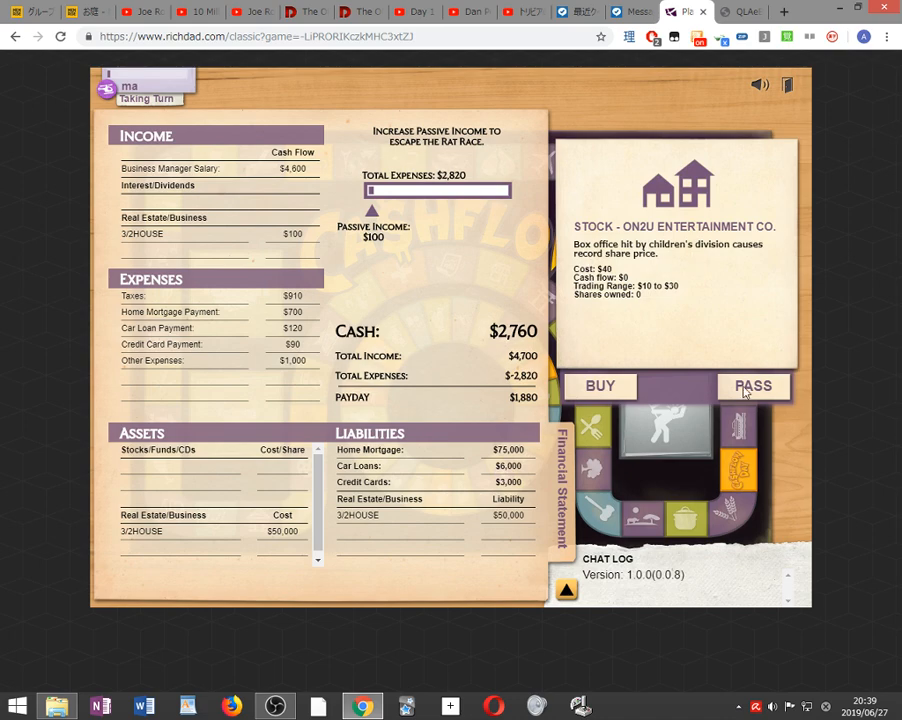
{"action": "left_click", "coordinate": [752, 386]}
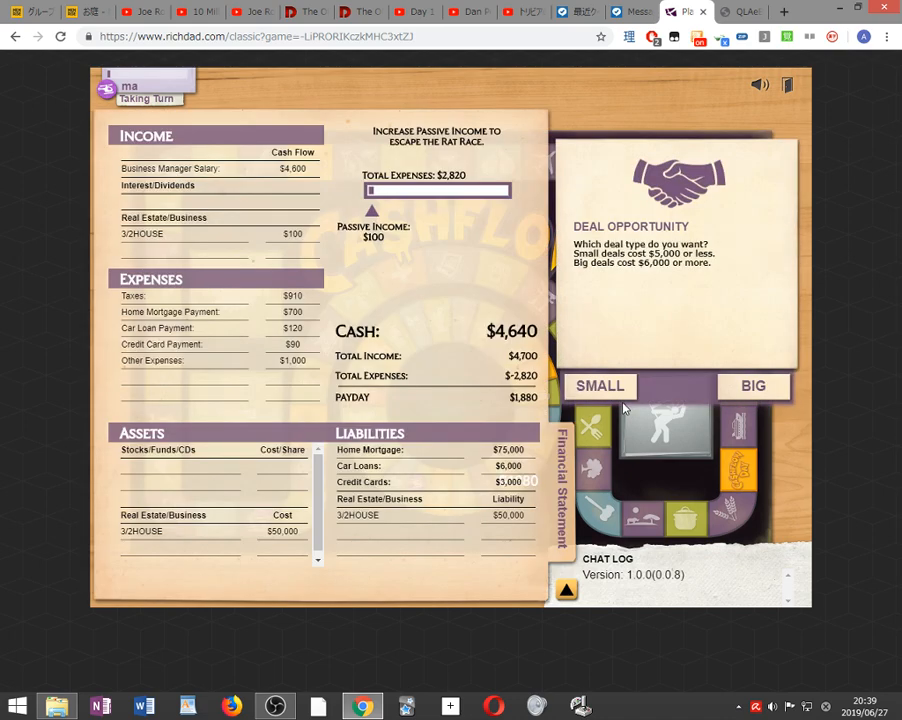
{"action": "left_click", "coordinate": [600, 386]}
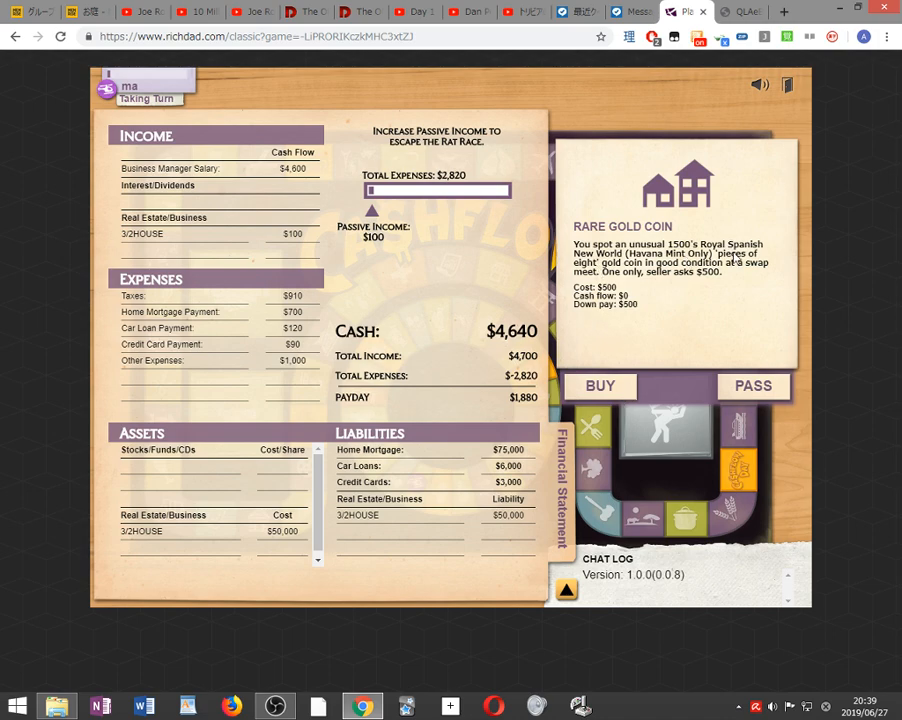
{"action": "mouse_move", "coordinate": [624, 324]}
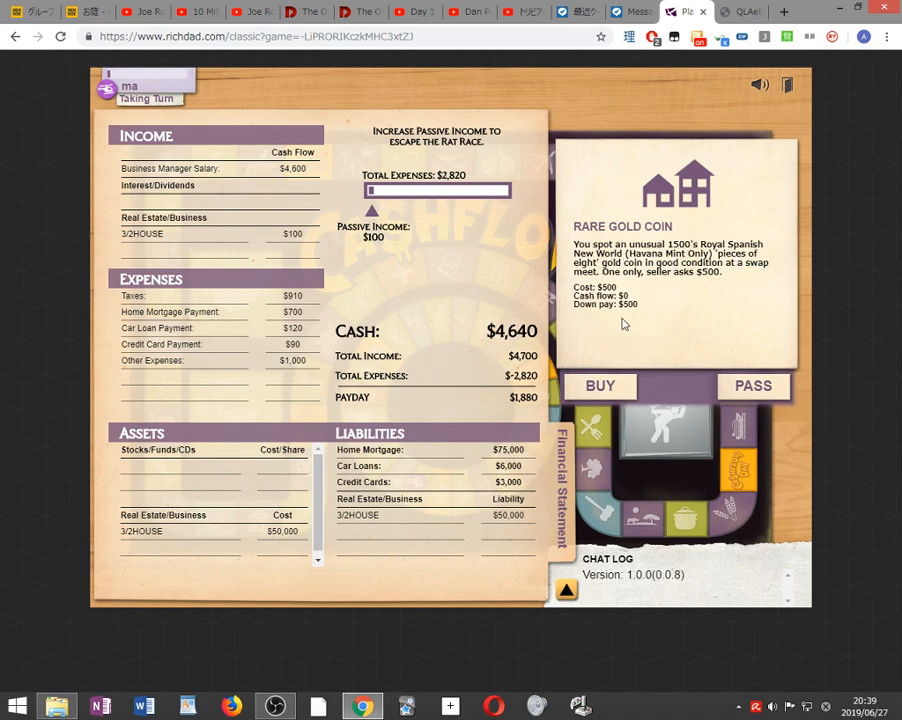
Buy the $500 gold coin, repay the $3,000 credit card debt, and end the turn.
{"action": "left_click", "coordinate": [752, 386]}
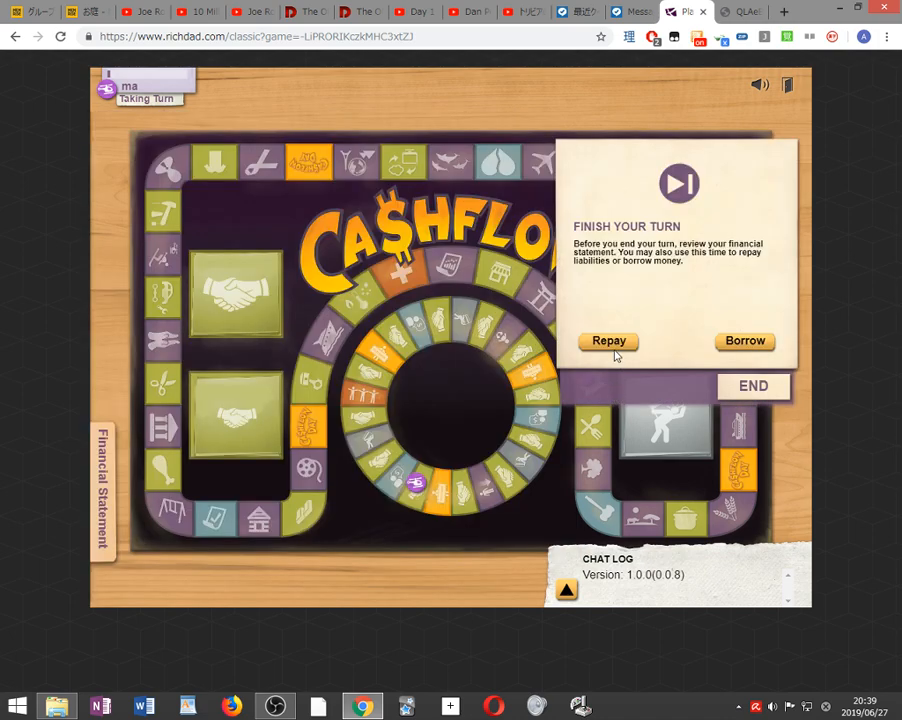
{"action": "left_click", "coordinate": [608, 340]}
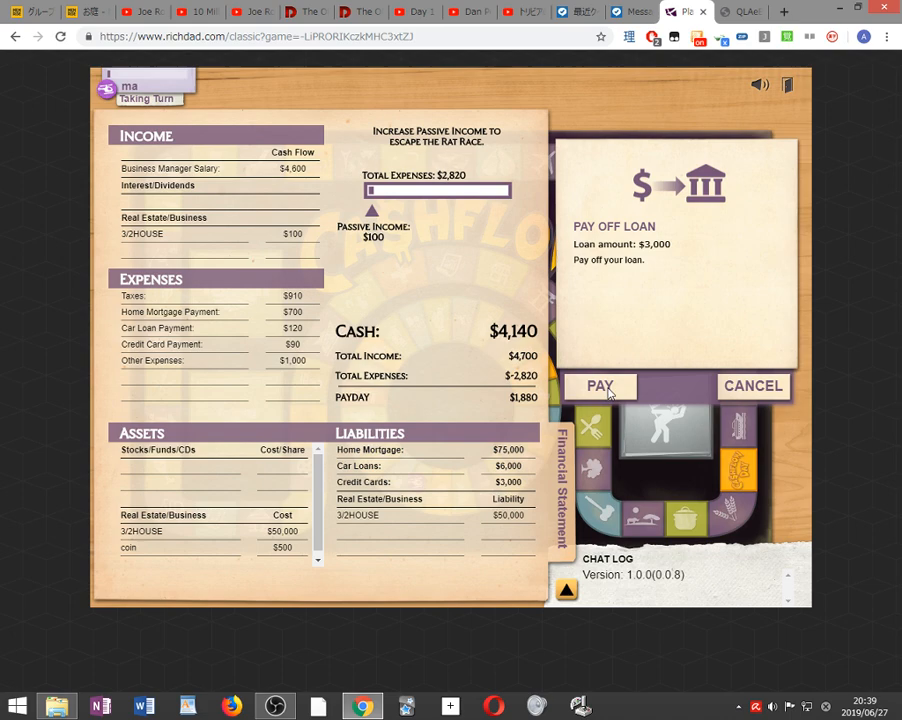
{"action": "left_click", "coordinate": [600, 386]}
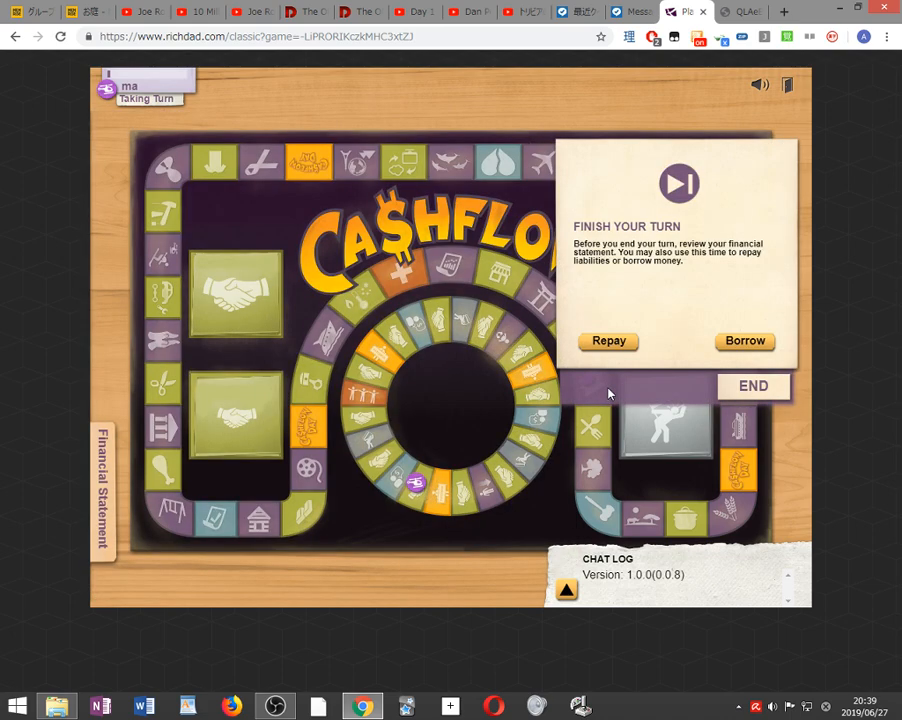
{"action": "left_click", "coordinate": [752, 386]}
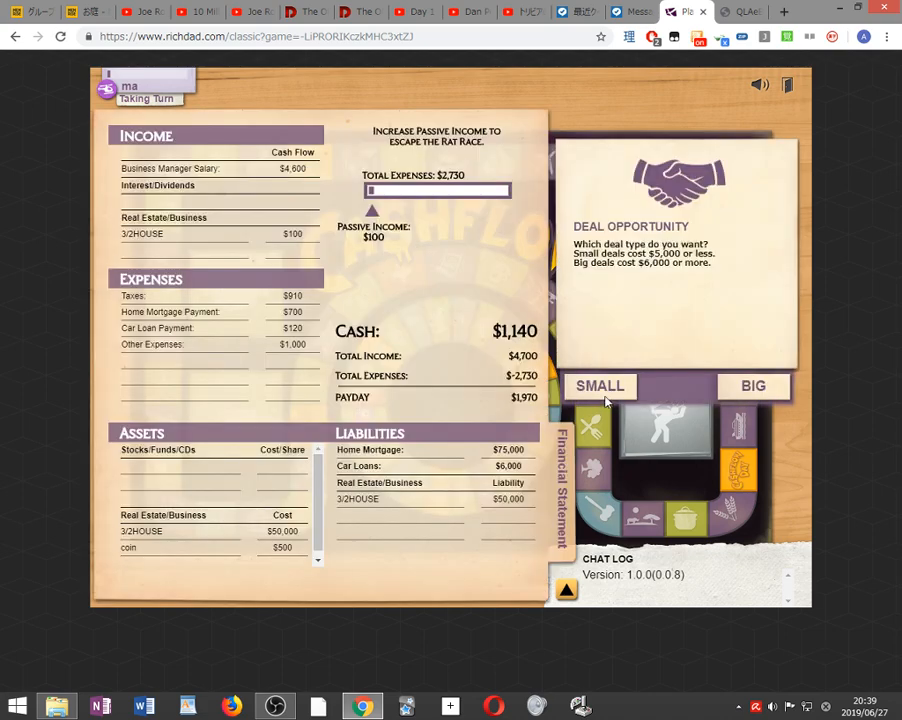
Pass on OK4U Drug and GRO4US fund small deals, then buy 100 ONZU shares at $20.
{"action": "left_click", "coordinate": [600, 386]}
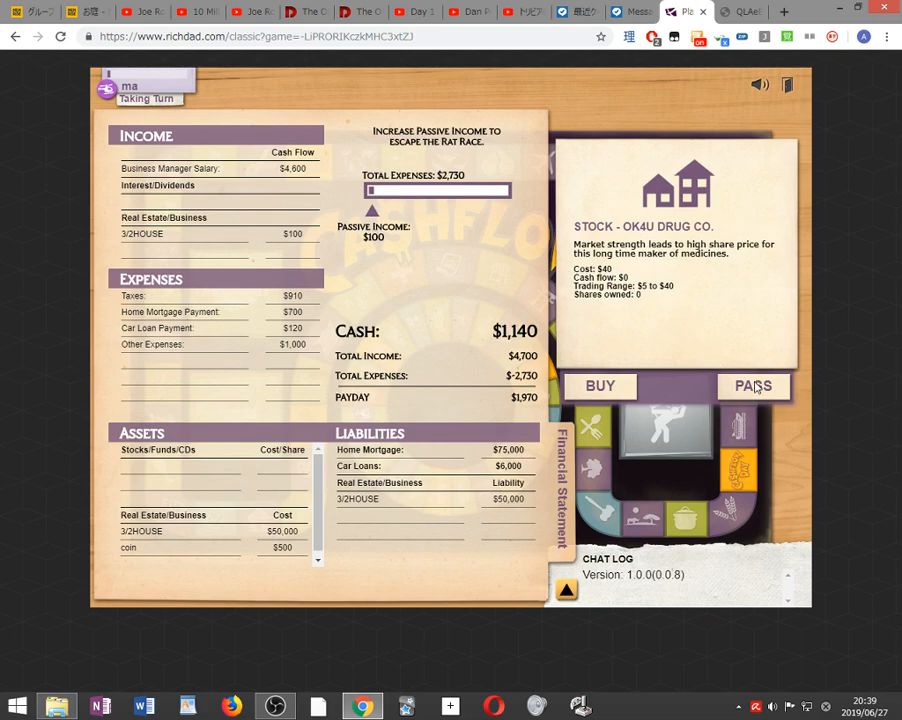
{"action": "left_click", "coordinate": [752, 386]}
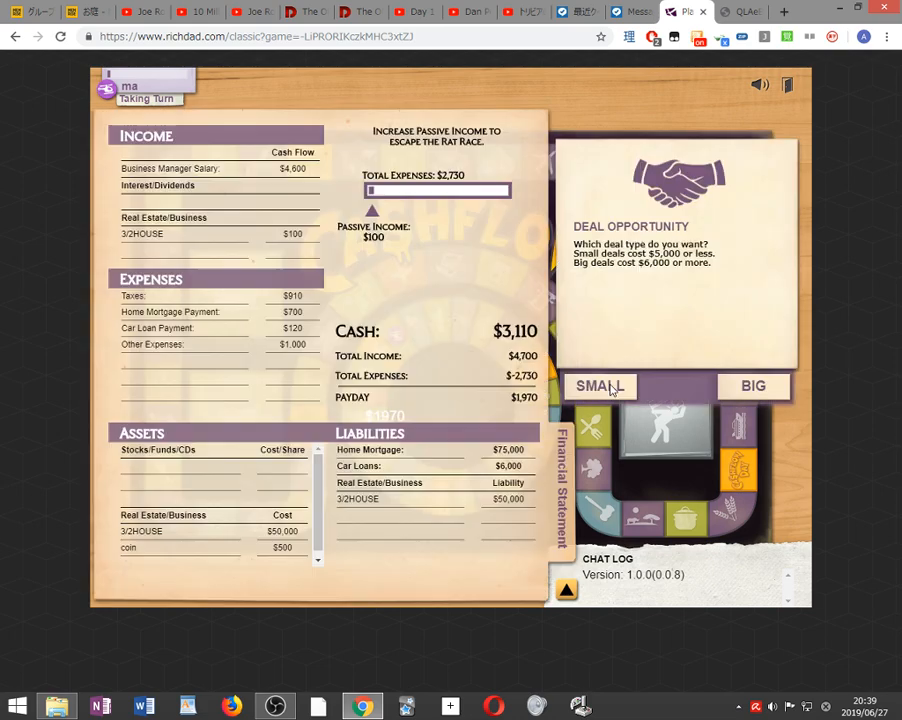
{"action": "left_click", "coordinate": [600, 386]}
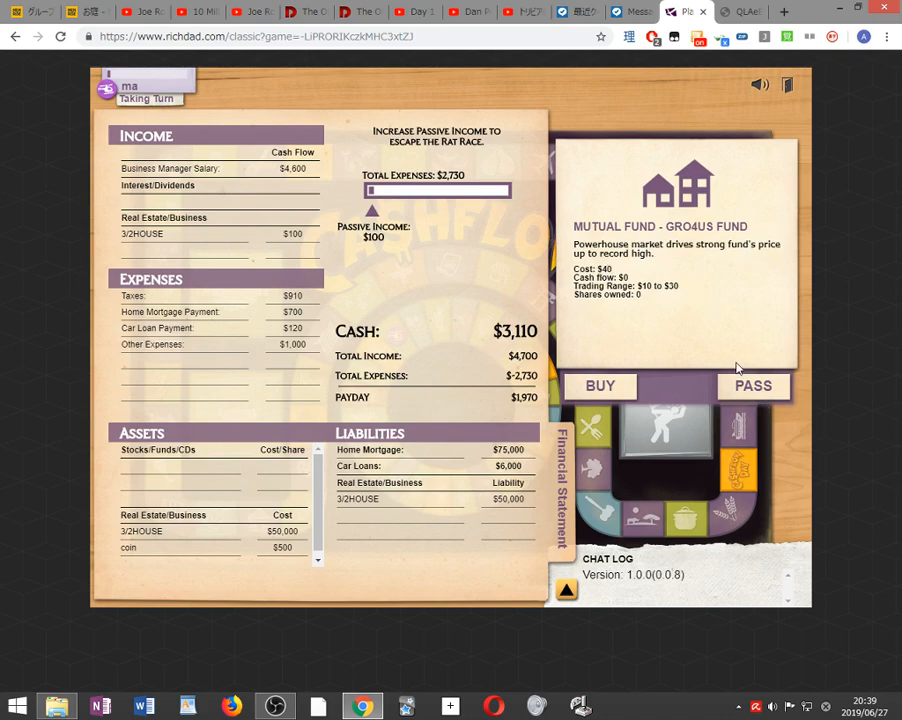
{"action": "left_click", "coordinate": [752, 384]}
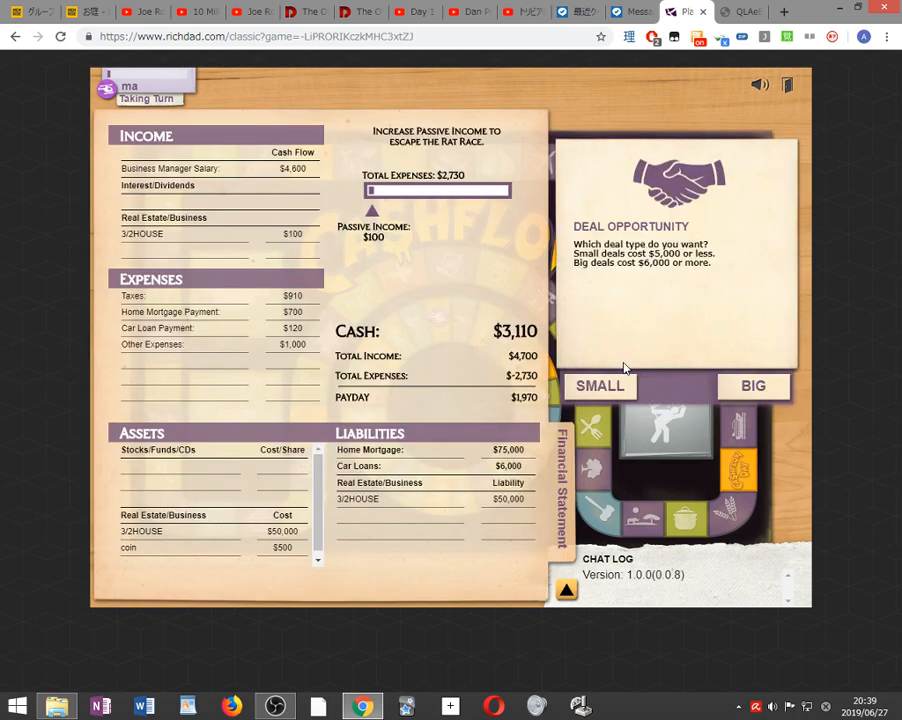
{"action": "left_click", "coordinate": [600, 386]}
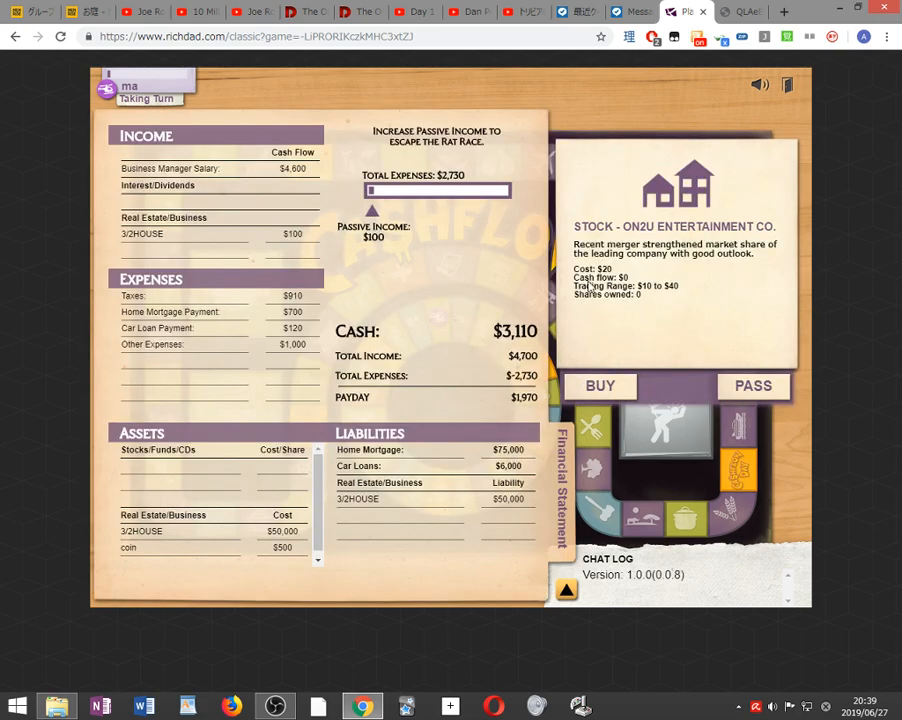
{"action": "mouse_move", "coordinate": [656, 298]}
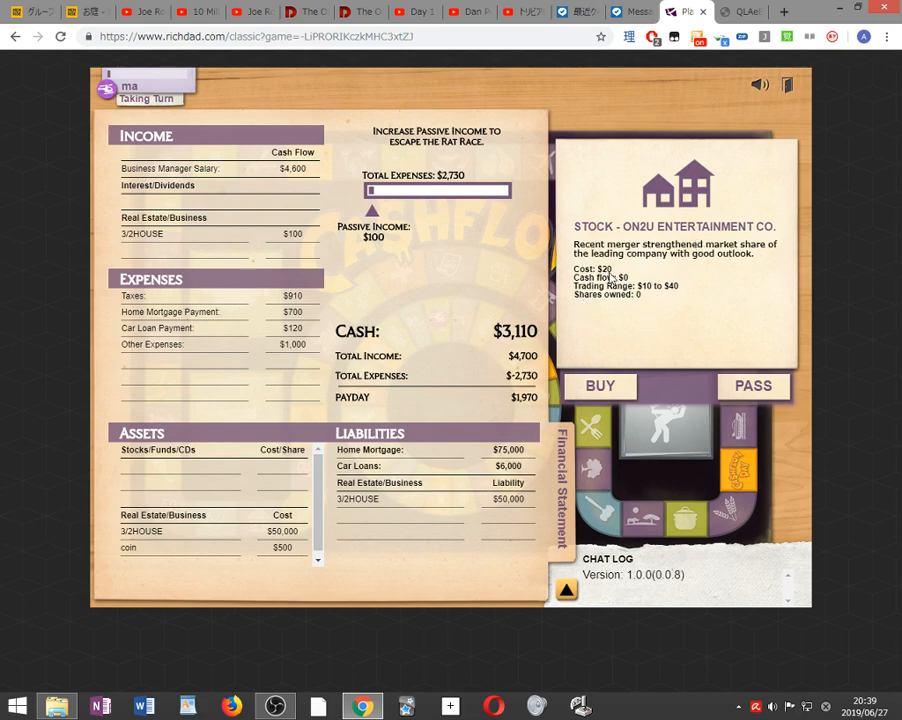
{"action": "left_click", "coordinate": [600, 386]}
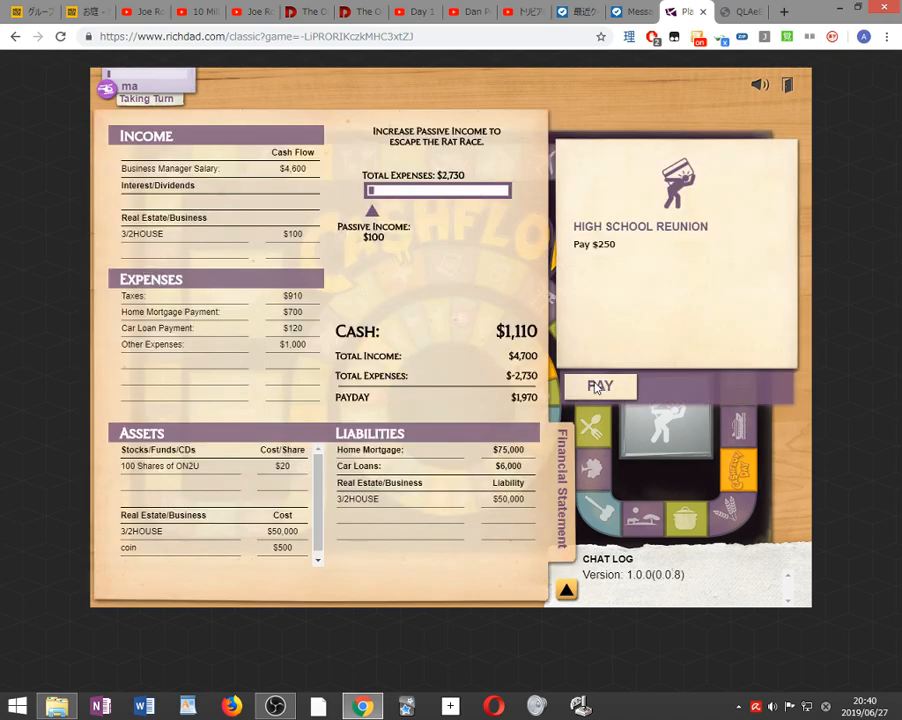
Pay the $250 High School Reunion cost and acknowledge the MYT4U reverse-split news.
{"action": "left_click", "coordinate": [600, 388]}
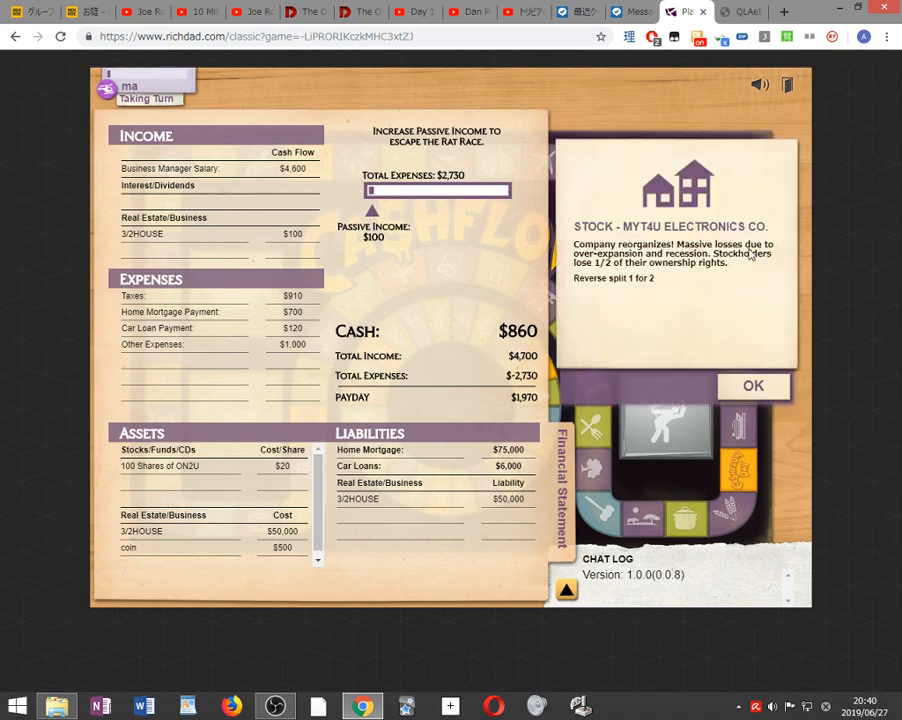
{"action": "mouse_move", "coordinate": [730, 274]}
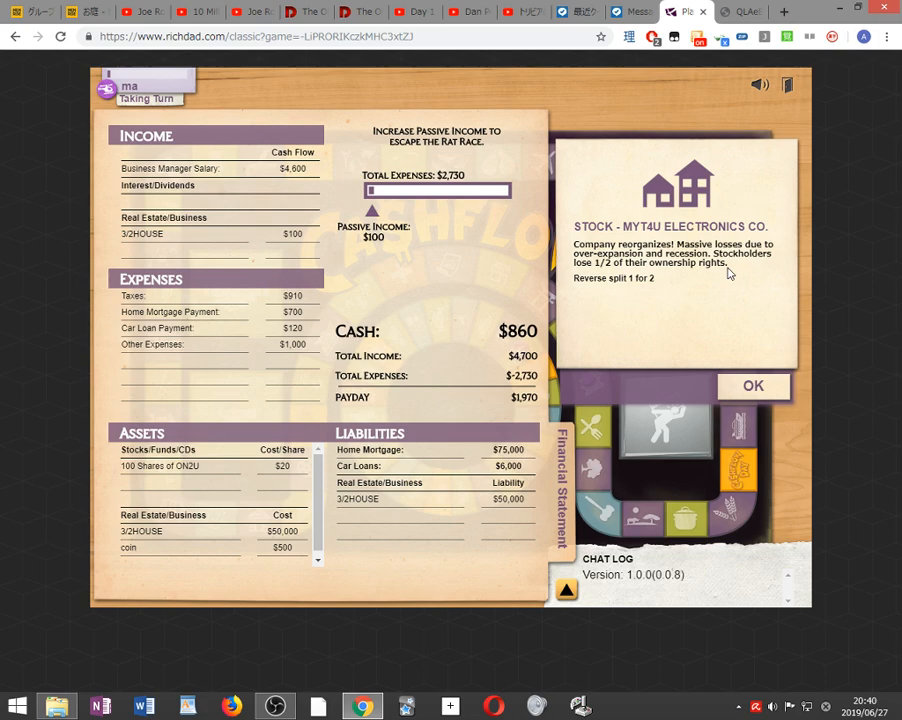
{"action": "left_click", "coordinate": [752, 386]}
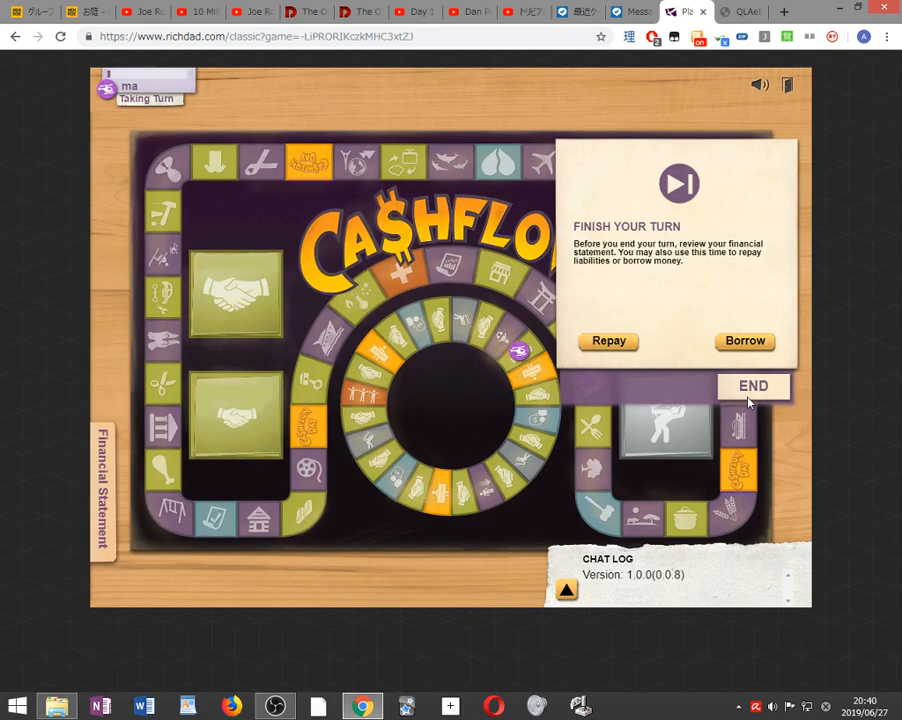
End the turn, take a small deal, and buy 2 shares of 2BIG Power for $2,400.
{"action": "left_click", "coordinate": [752, 386]}
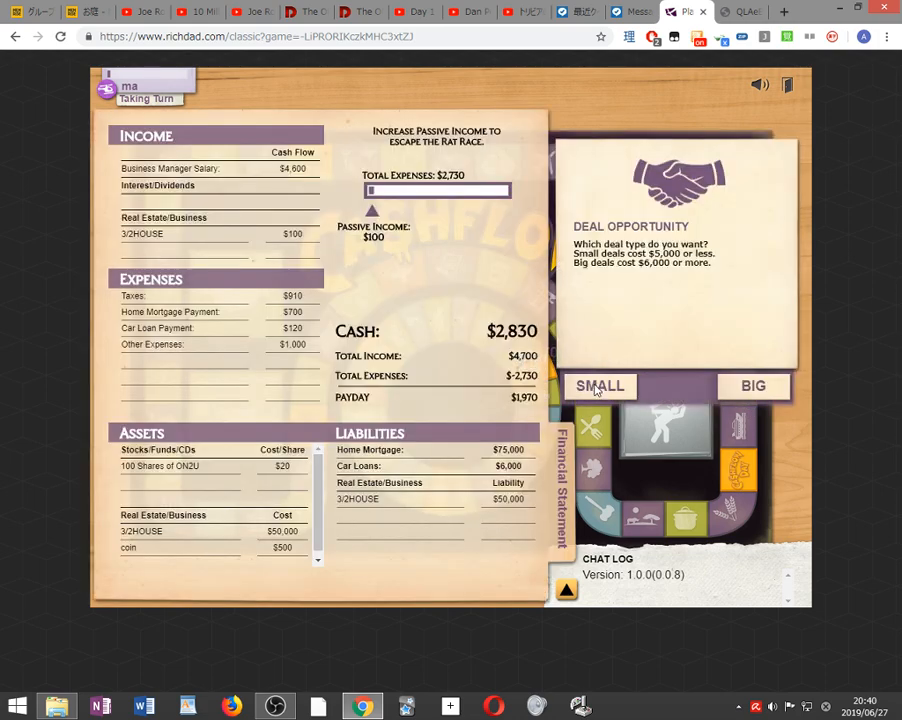
{"action": "left_click", "coordinate": [600, 386]}
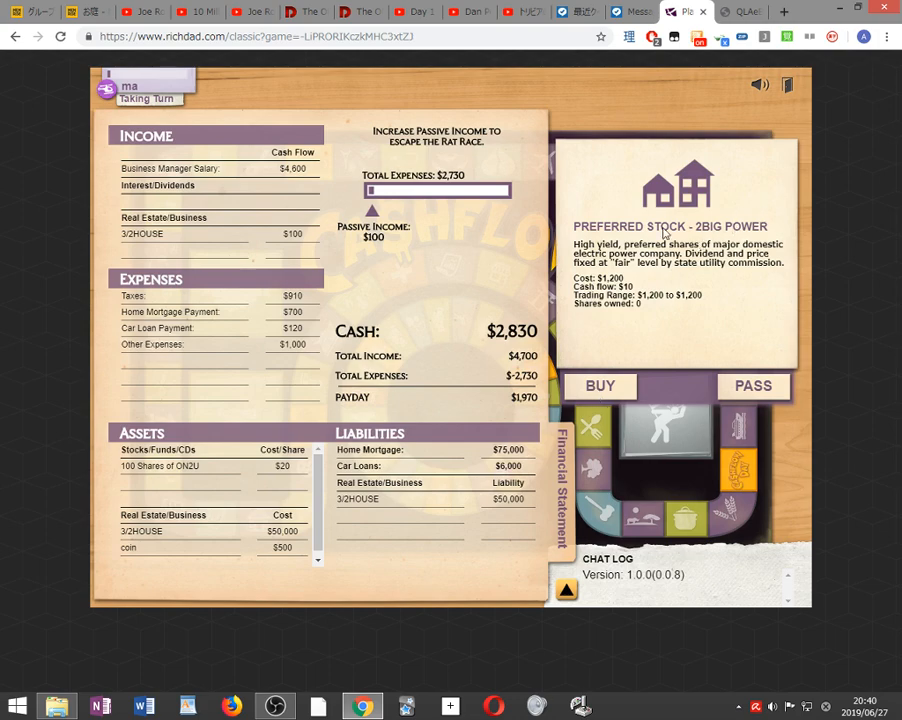
{"action": "mouse_move", "coordinate": [604, 342]}
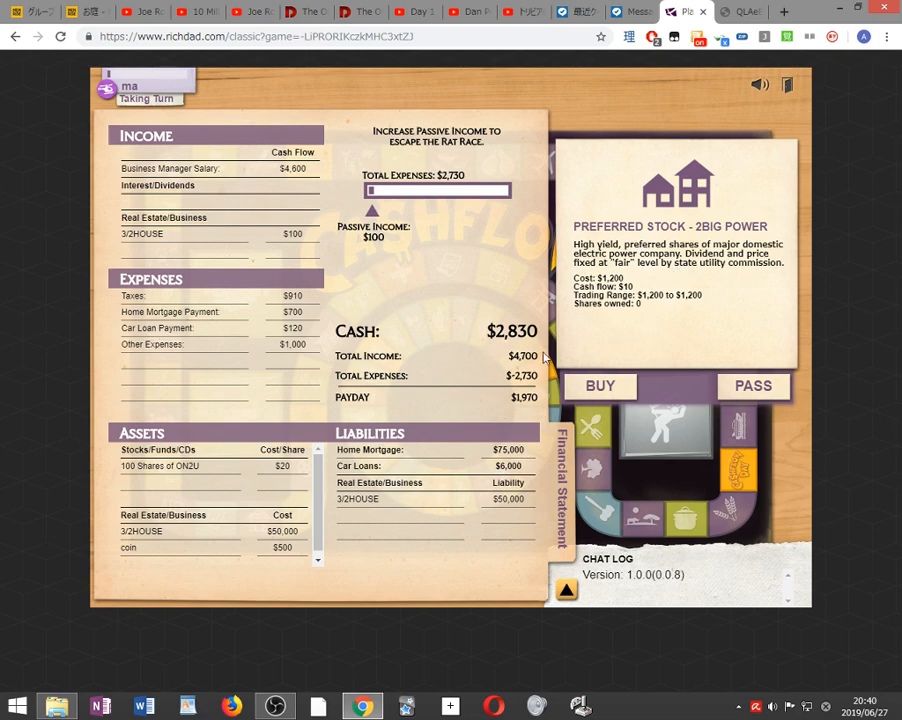
{"action": "left_click", "coordinate": [600, 386]}
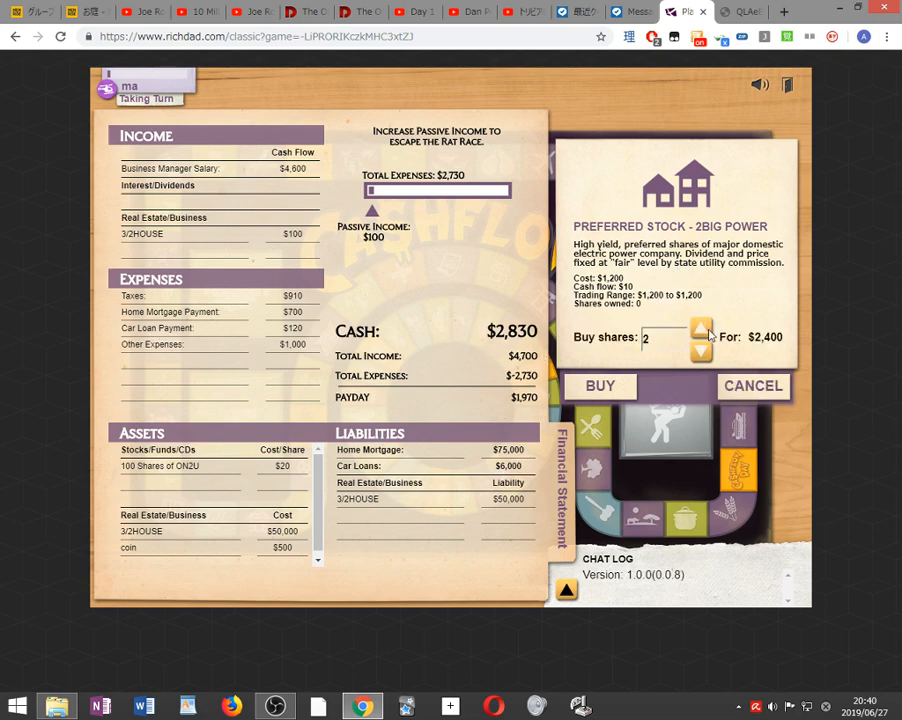
{"action": "left_click", "coordinate": [752, 386]}
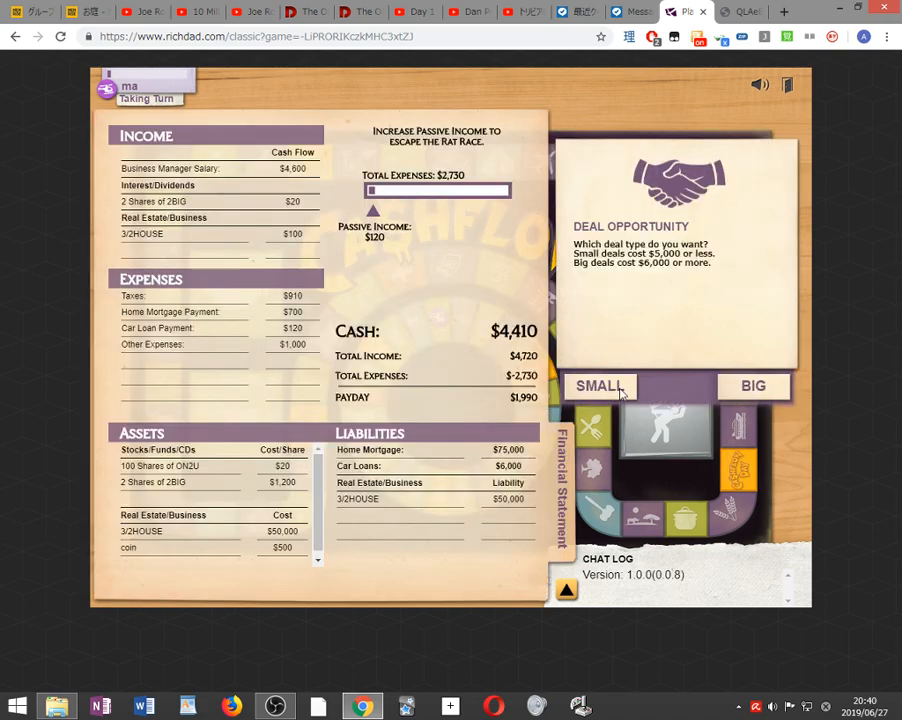
Take the small deal and buy 4,410 MYT4U Electronics shares at $1, leaving $0 cash.
{"action": "left_click", "coordinate": [600, 386]}
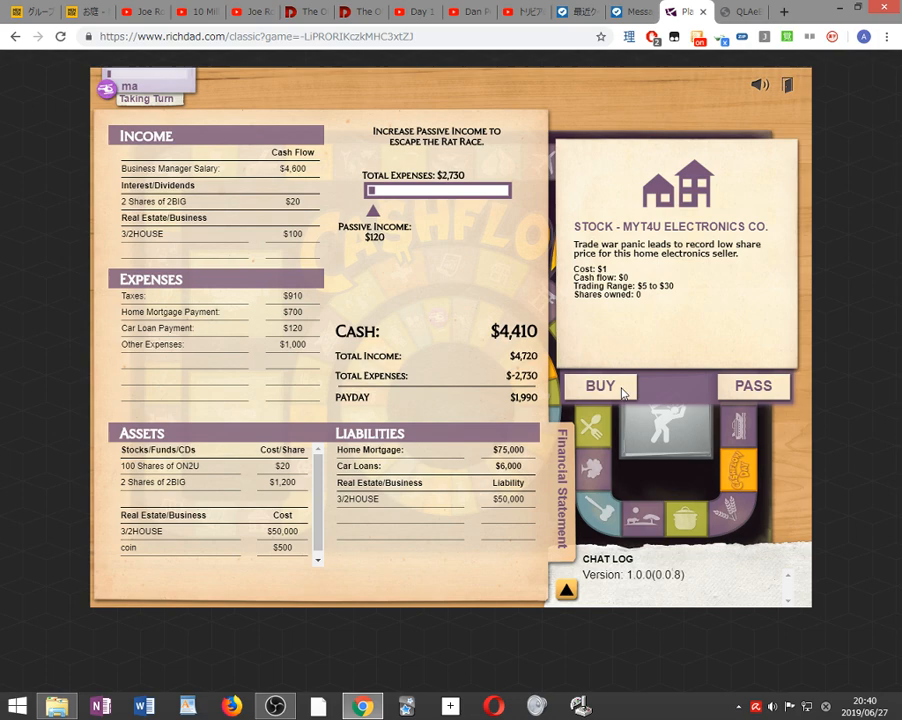
{"action": "left_click", "coordinate": [600, 386]}
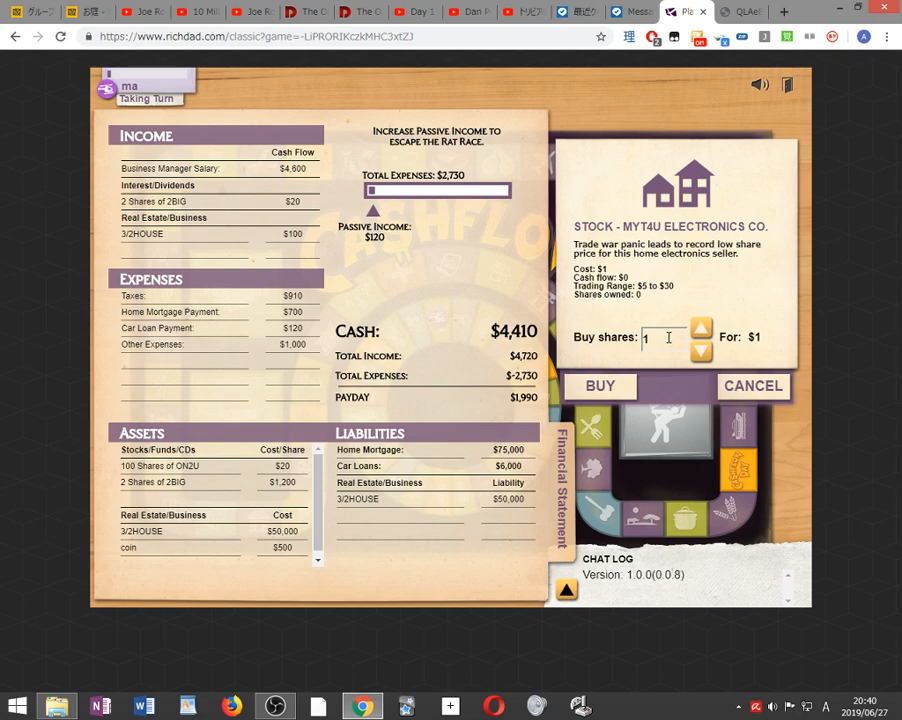
{"action": "left_click", "coordinate": [700, 328]}
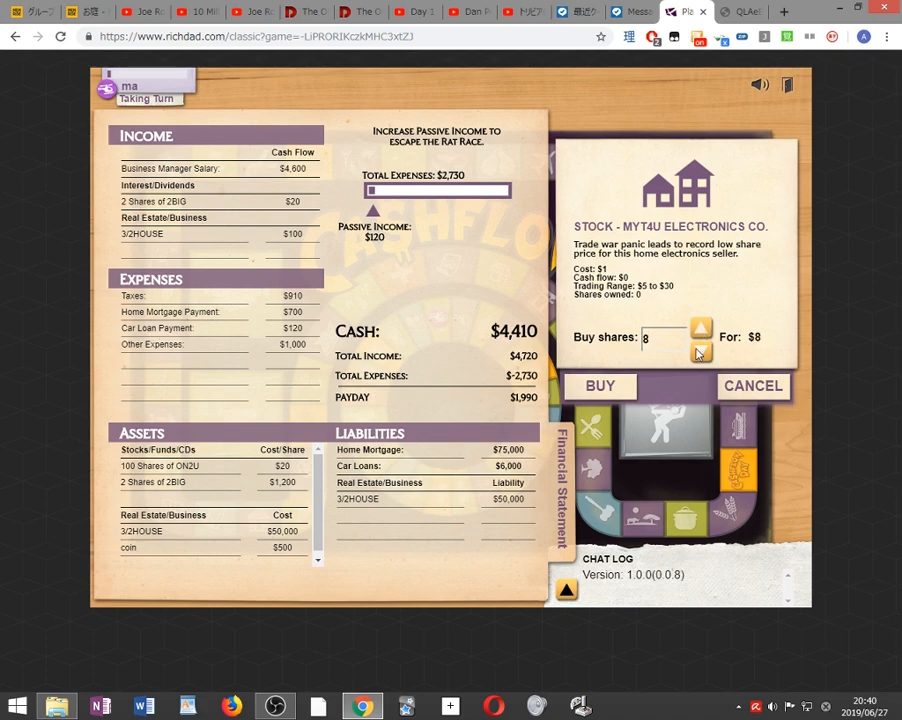
{"action": "left_click", "coordinate": [700, 352]}
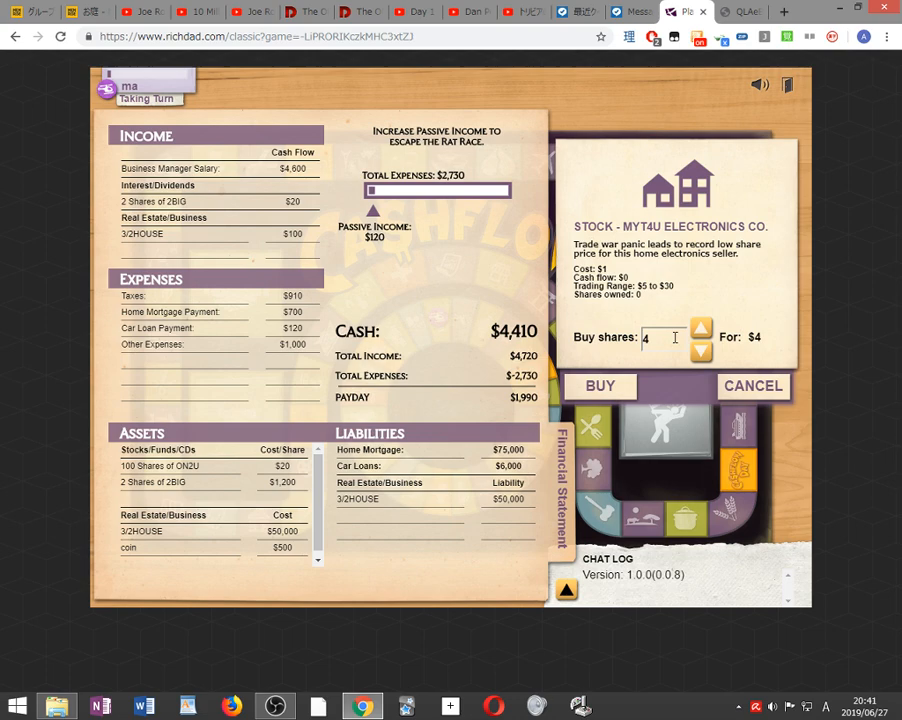
{"action": "type", "text": "41"}
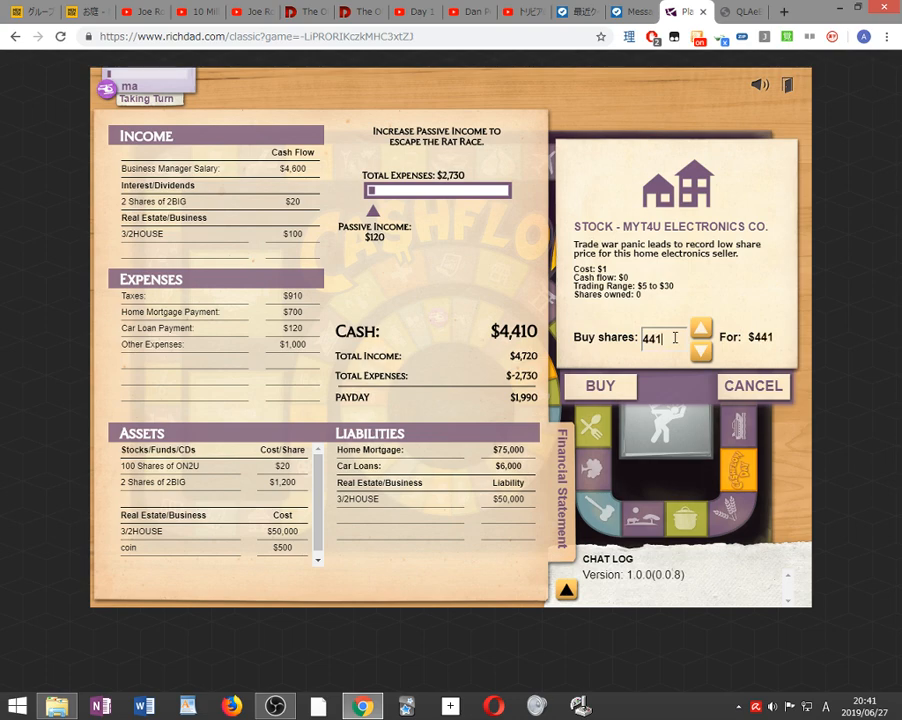
{"action": "left_click", "coordinate": [600, 384]}
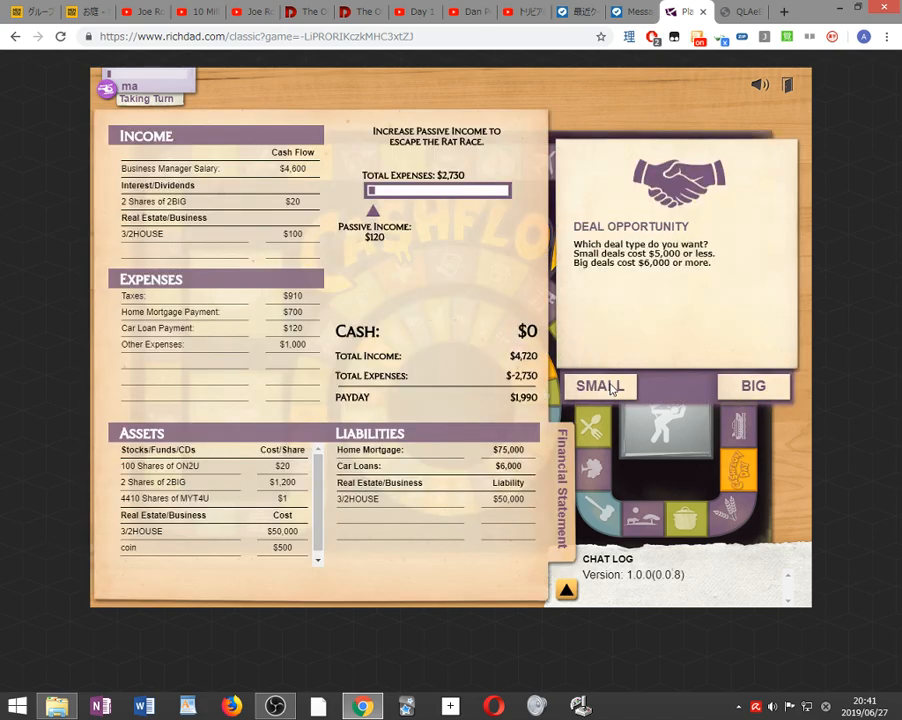
Take the small deal and sell all 4,410 MYT4U shares at $40 for $176,400.
{"action": "left_click", "coordinate": [600, 386]}
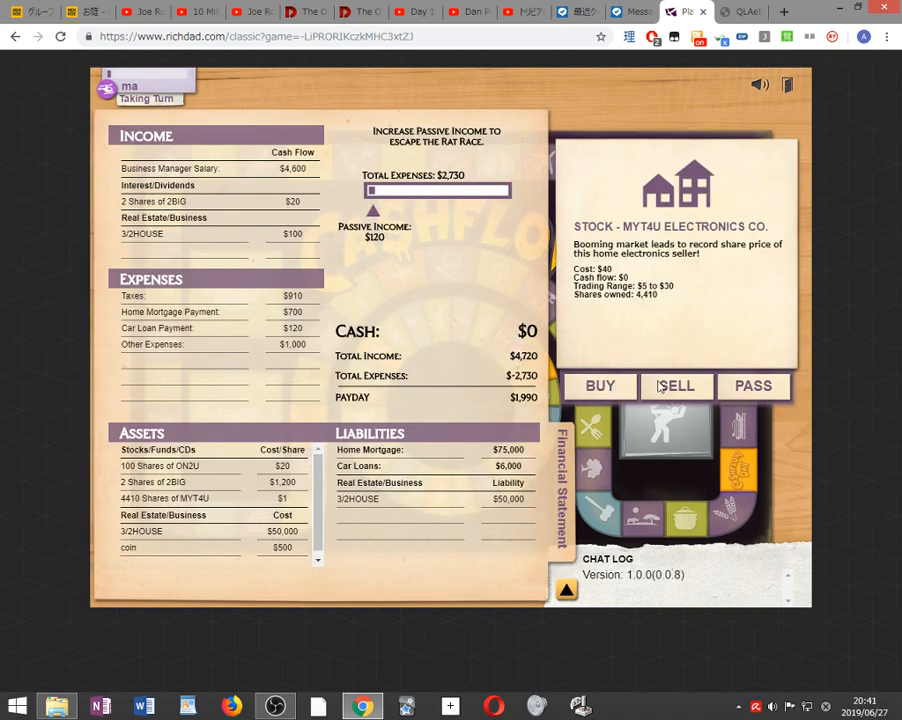
{"action": "mouse_move", "coordinate": [180, 508]}
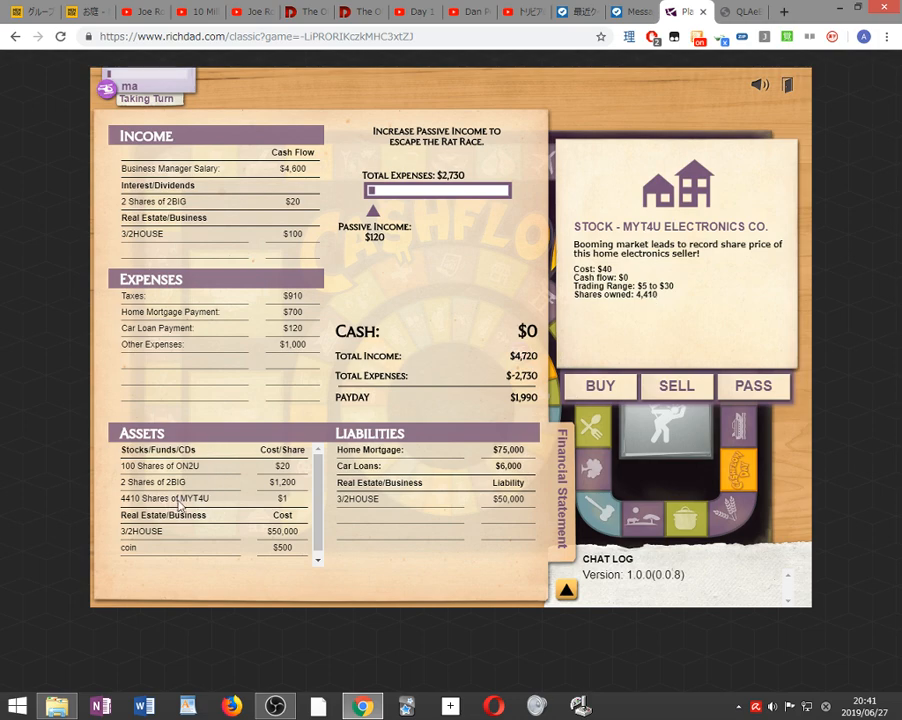
{"action": "mouse_move", "coordinate": [148, 508]}
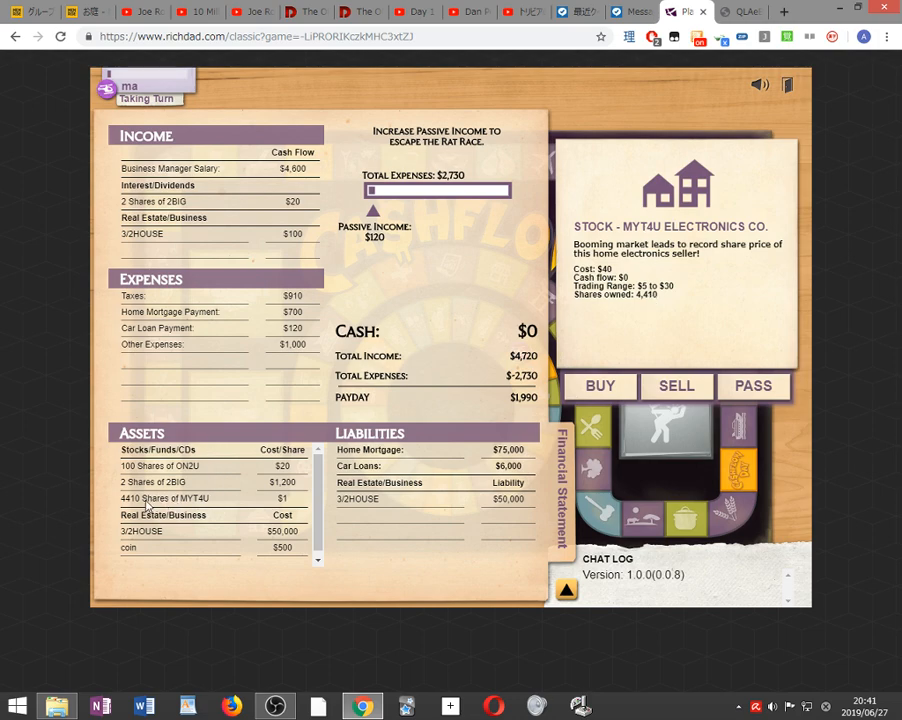
{"action": "mouse_move", "coordinate": [528, 296]}
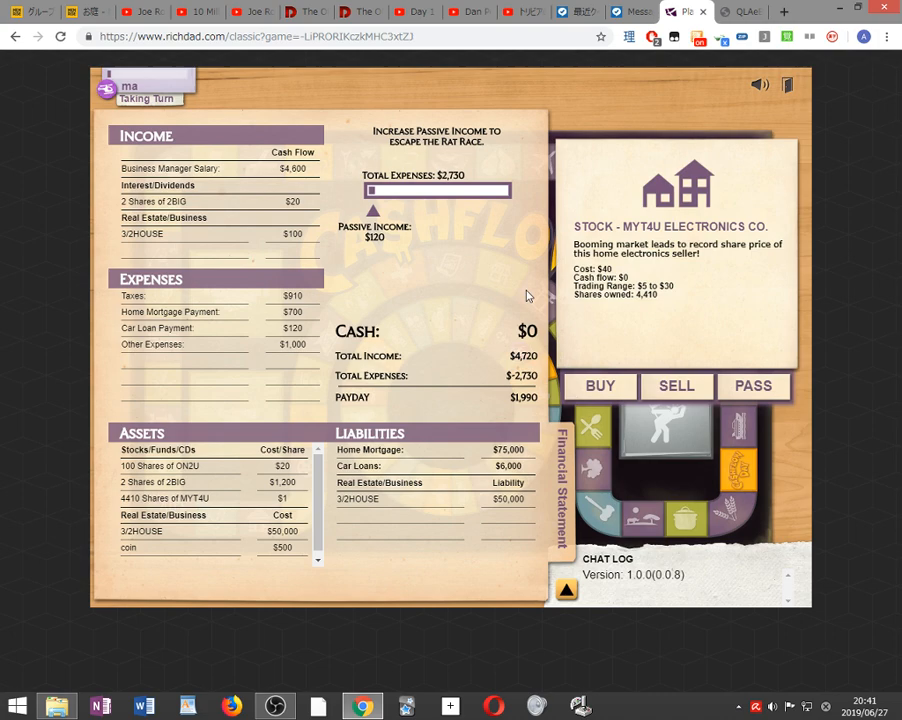
{"action": "left_click", "coordinate": [676, 384]}
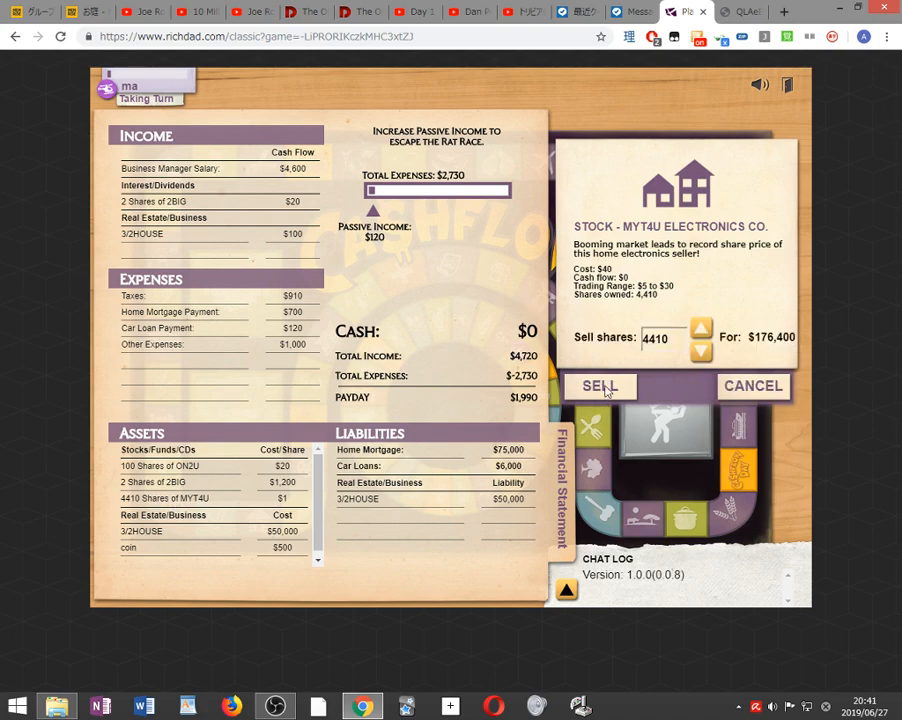
{"action": "left_click", "coordinate": [600, 388]}
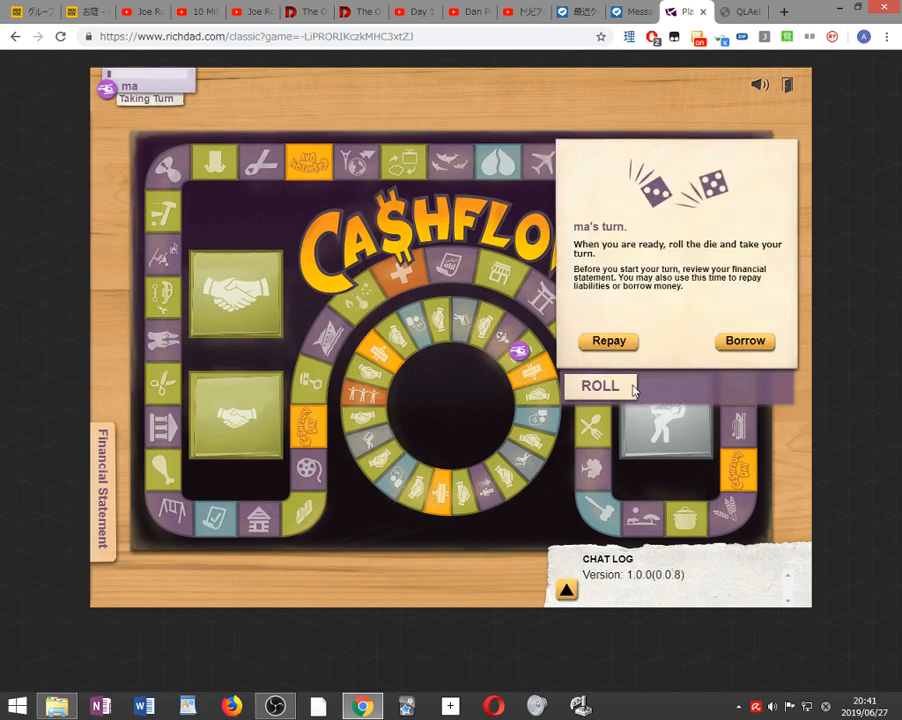
Roll, take a big deal, buy the automated car wash and move onto the Fast Track with $432,000.
{"action": "left_click", "coordinate": [600, 386]}
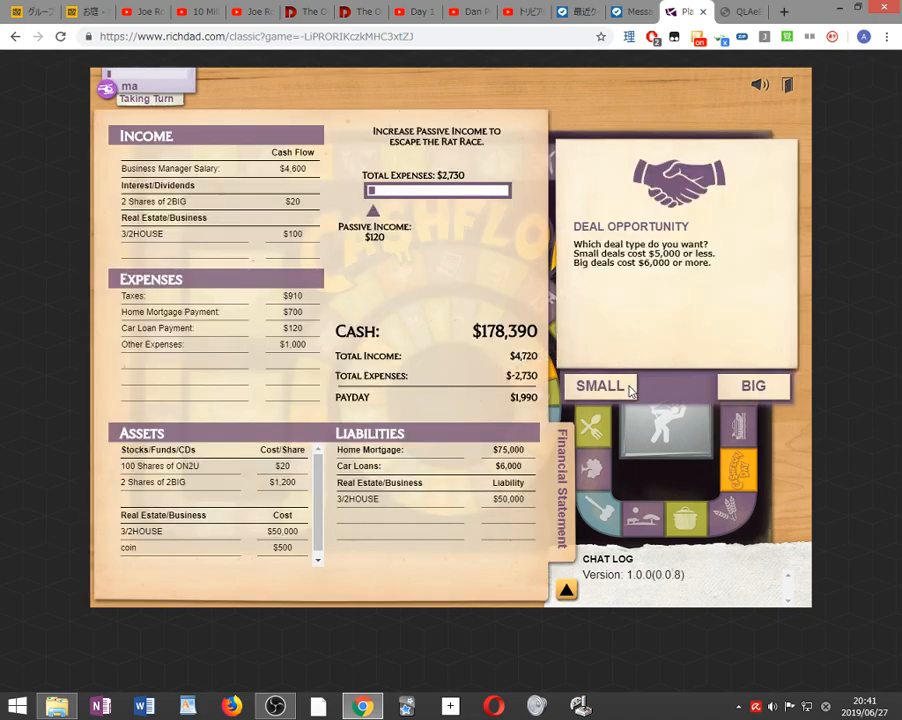
{"action": "left_click", "coordinate": [598, 386]}
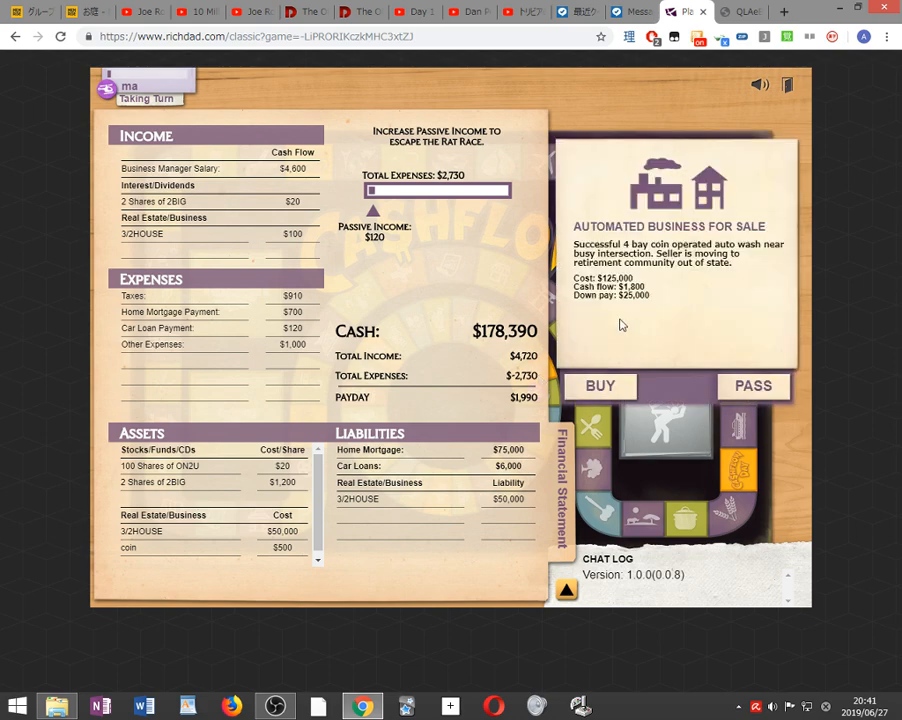
{"action": "mouse_move", "coordinate": [628, 296]}
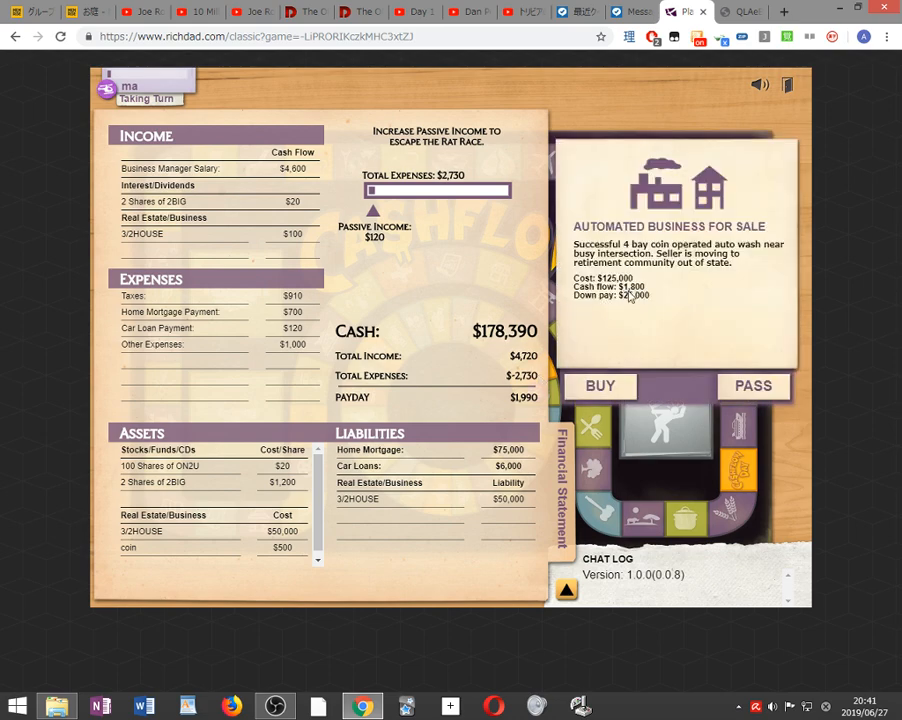
{"action": "left_click", "coordinate": [752, 386]}
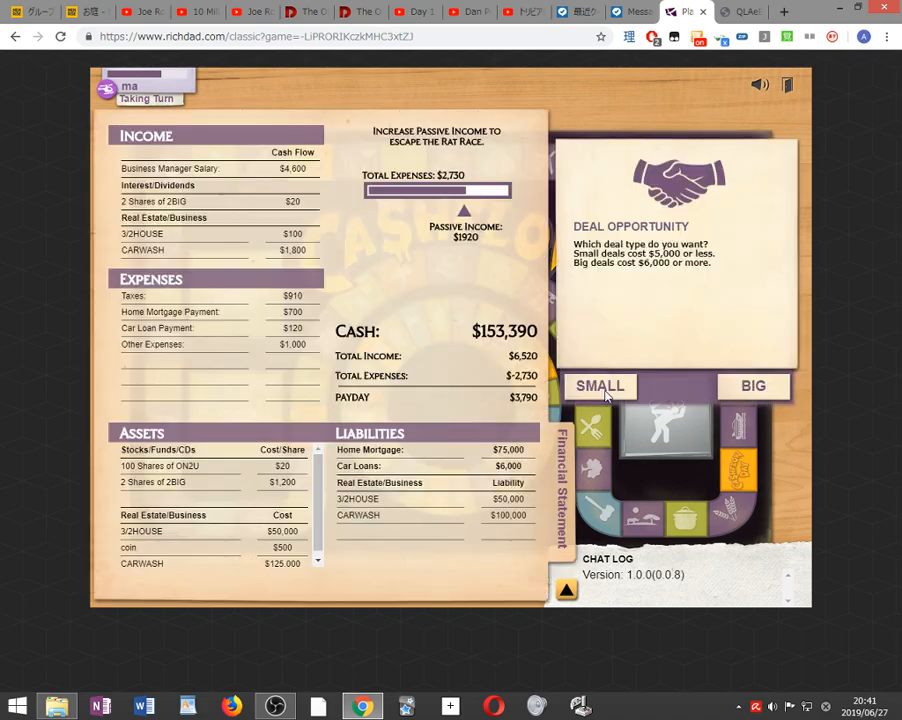
{"action": "left_click", "coordinate": [600, 386]}
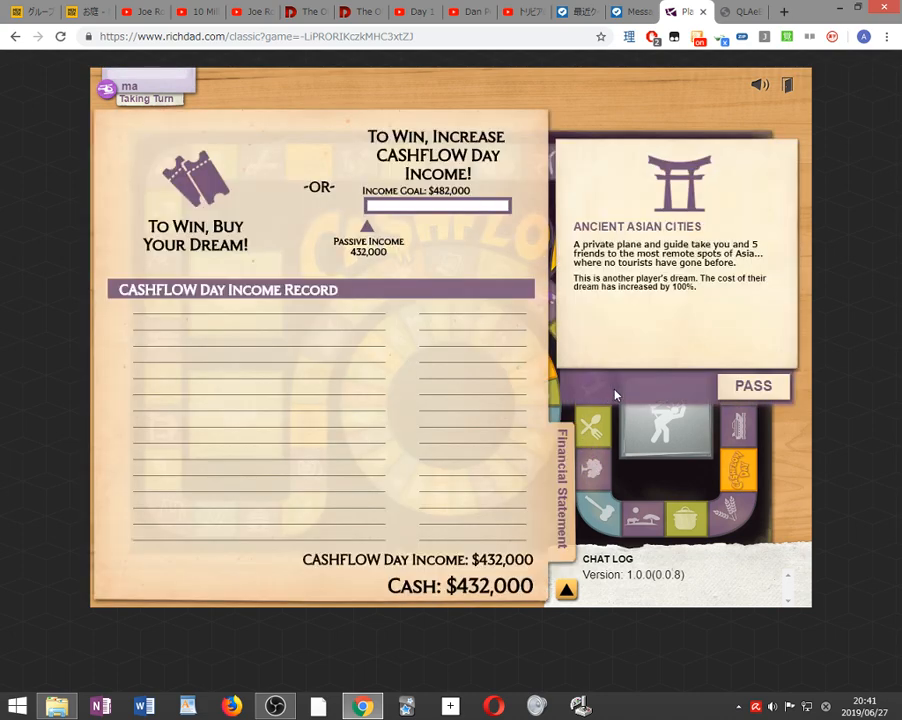
Pass on the Ancient Asian Cities dream, end the turn and buy the gold mine, raising income to $467,000.
{"action": "left_click", "coordinate": [752, 384]}
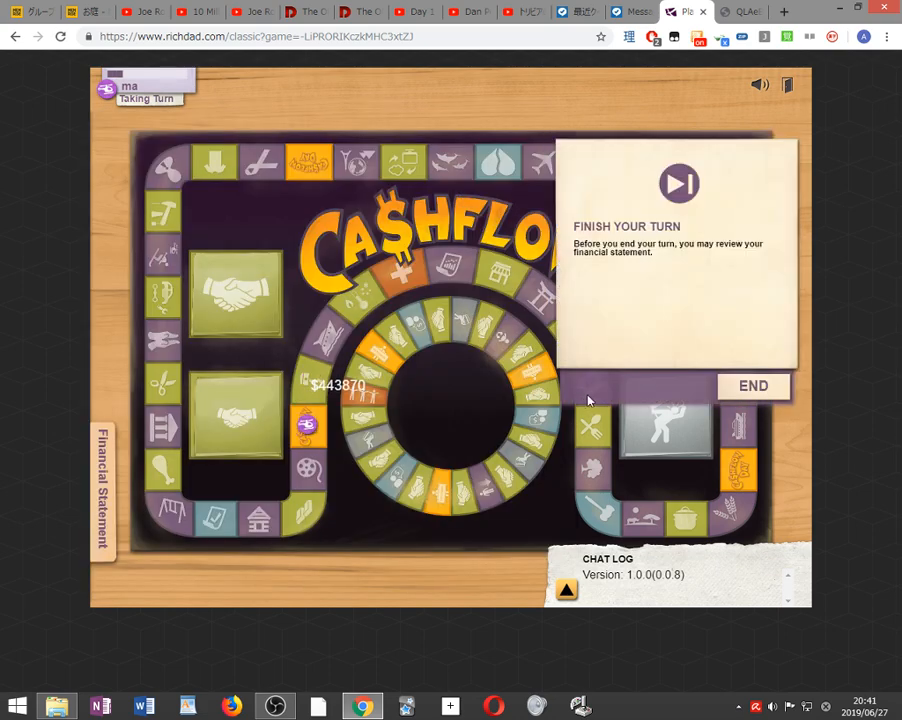
{"action": "left_click", "coordinate": [752, 386]}
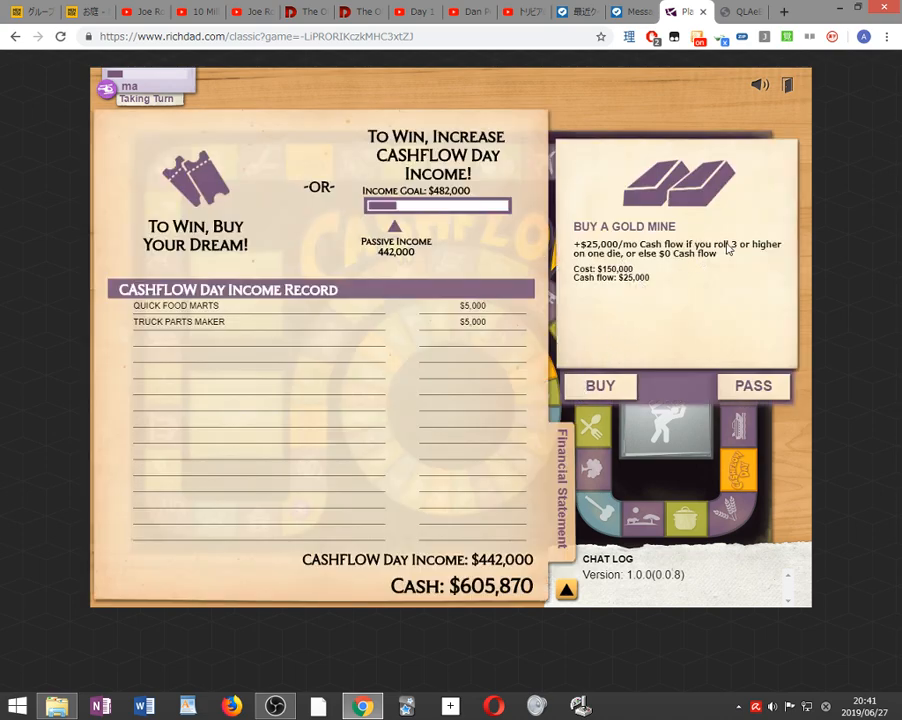
{"action": "left_click", "coordinate": [752, 384]}
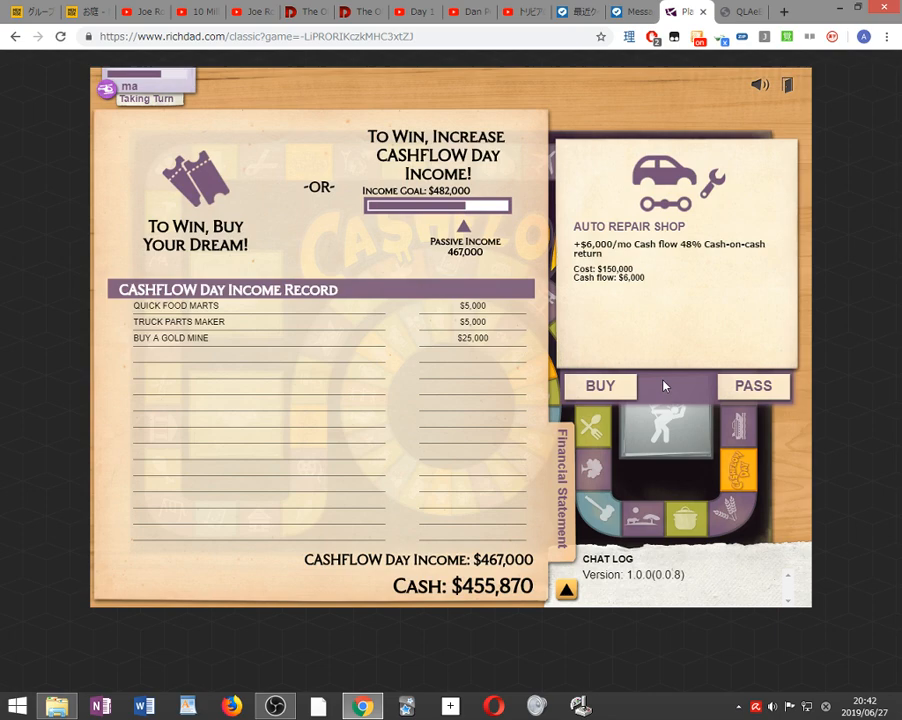
{"action": "mouse_move", "coordinate": [618, 386]}
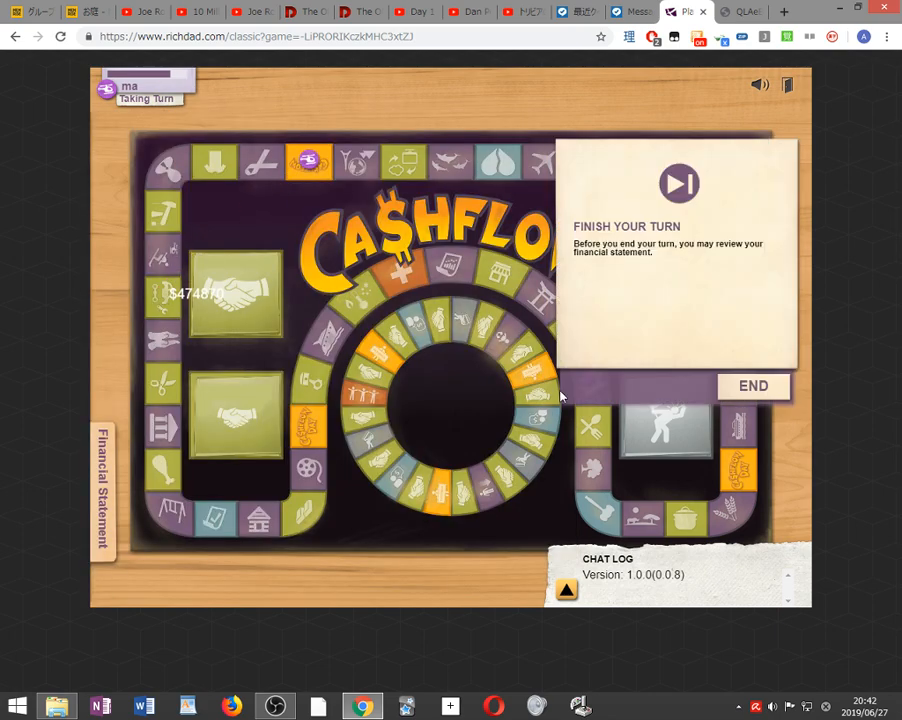
End the turn, buy the 60-unit apartment building and dry cleaner to pass the $482,000 goal, then continue past the win.
{"action": "left_click", "coordinate": [752, 386]}
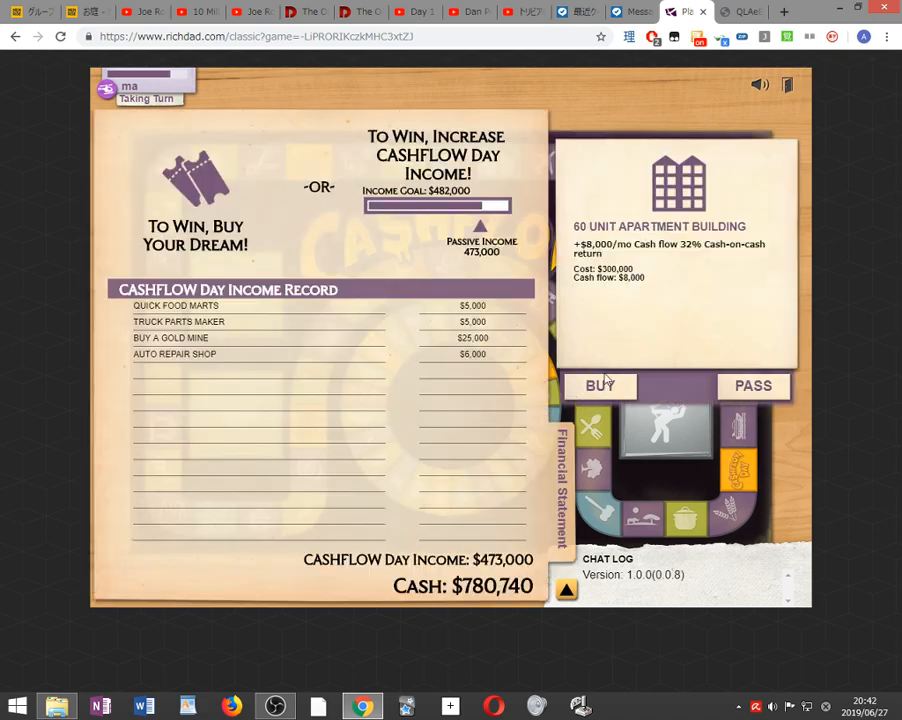
{"action": "left_click", "coordinate": [752, 384]}
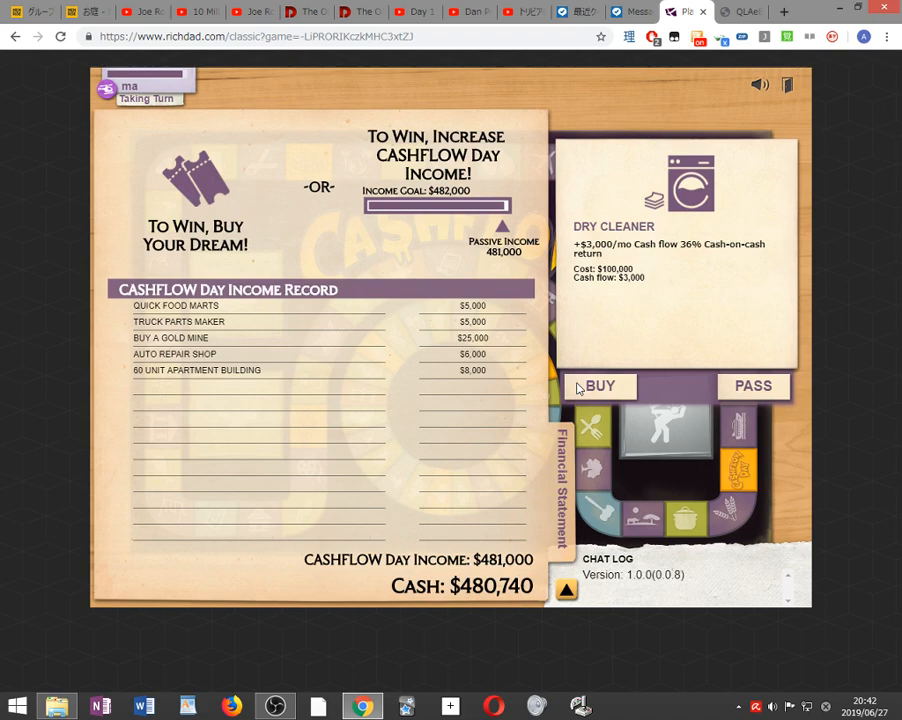
{"action": "left_click", "coordinate": [752, 384]}
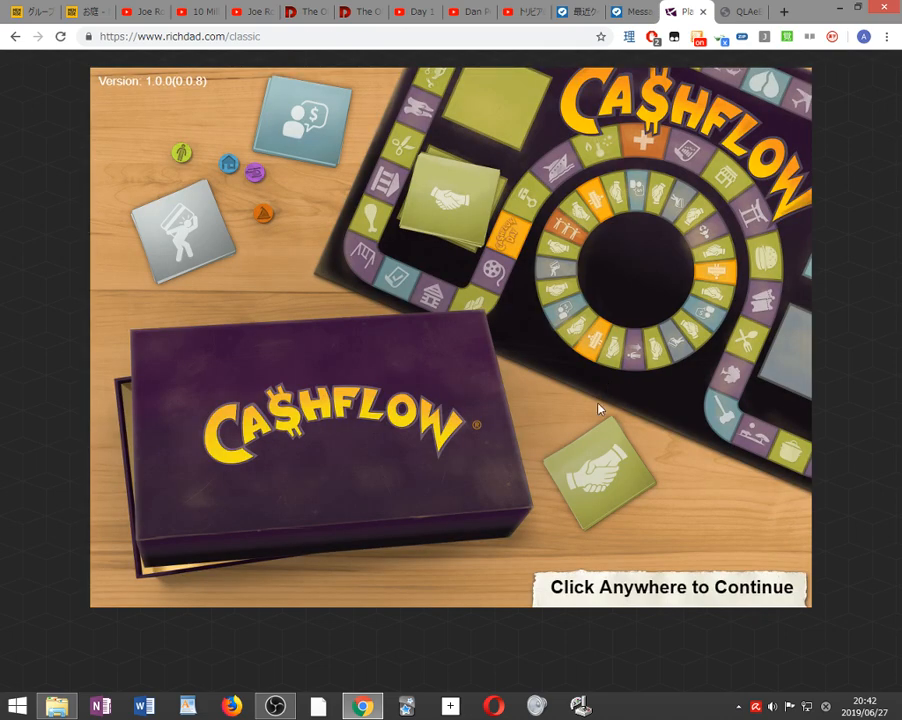
{"action": "left_click", "coordinate": [600, 408]}
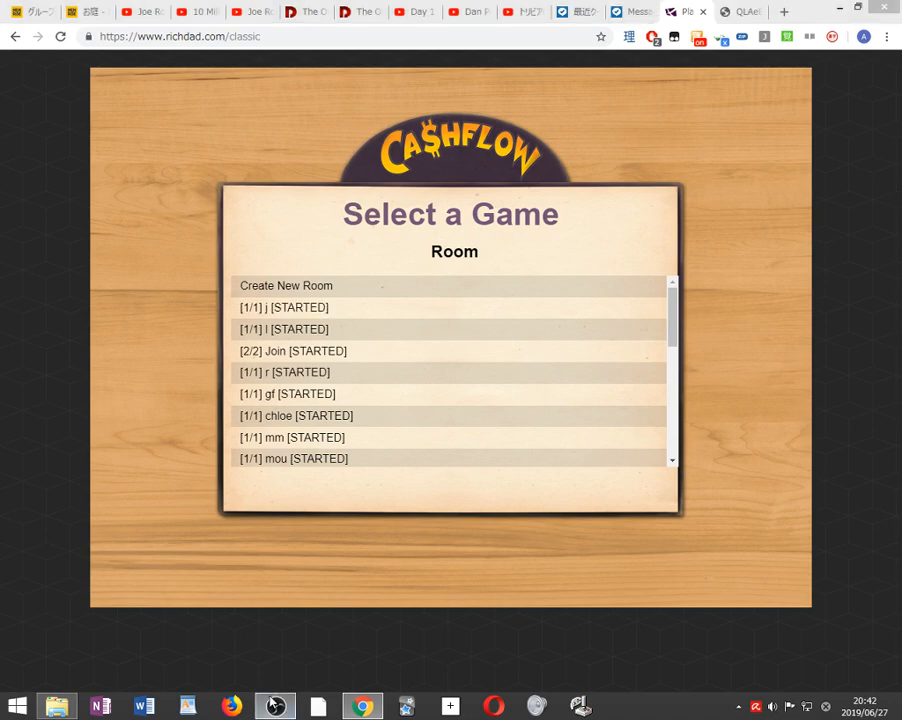